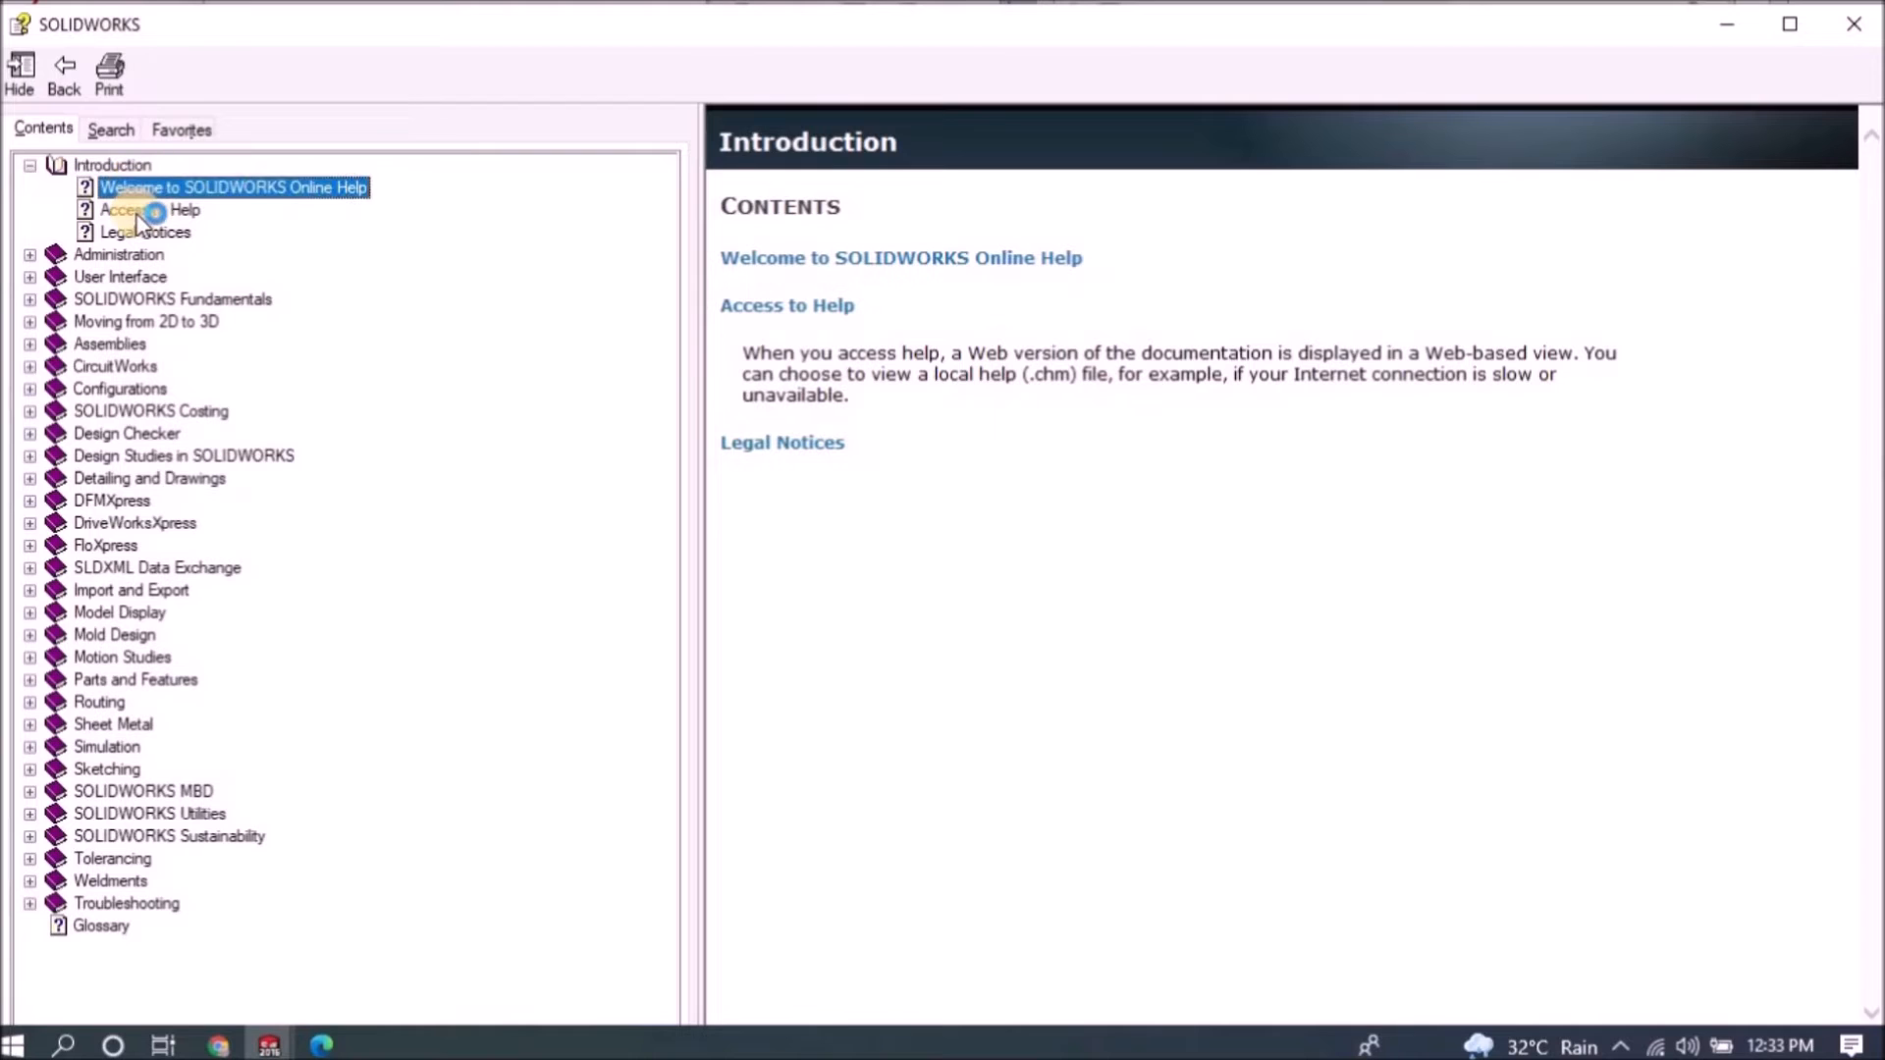
# Review the Legal Notices help topic, then show the Boundary-Surface feature and the Displacement1 plot.
pyautogui.click(145, 232)
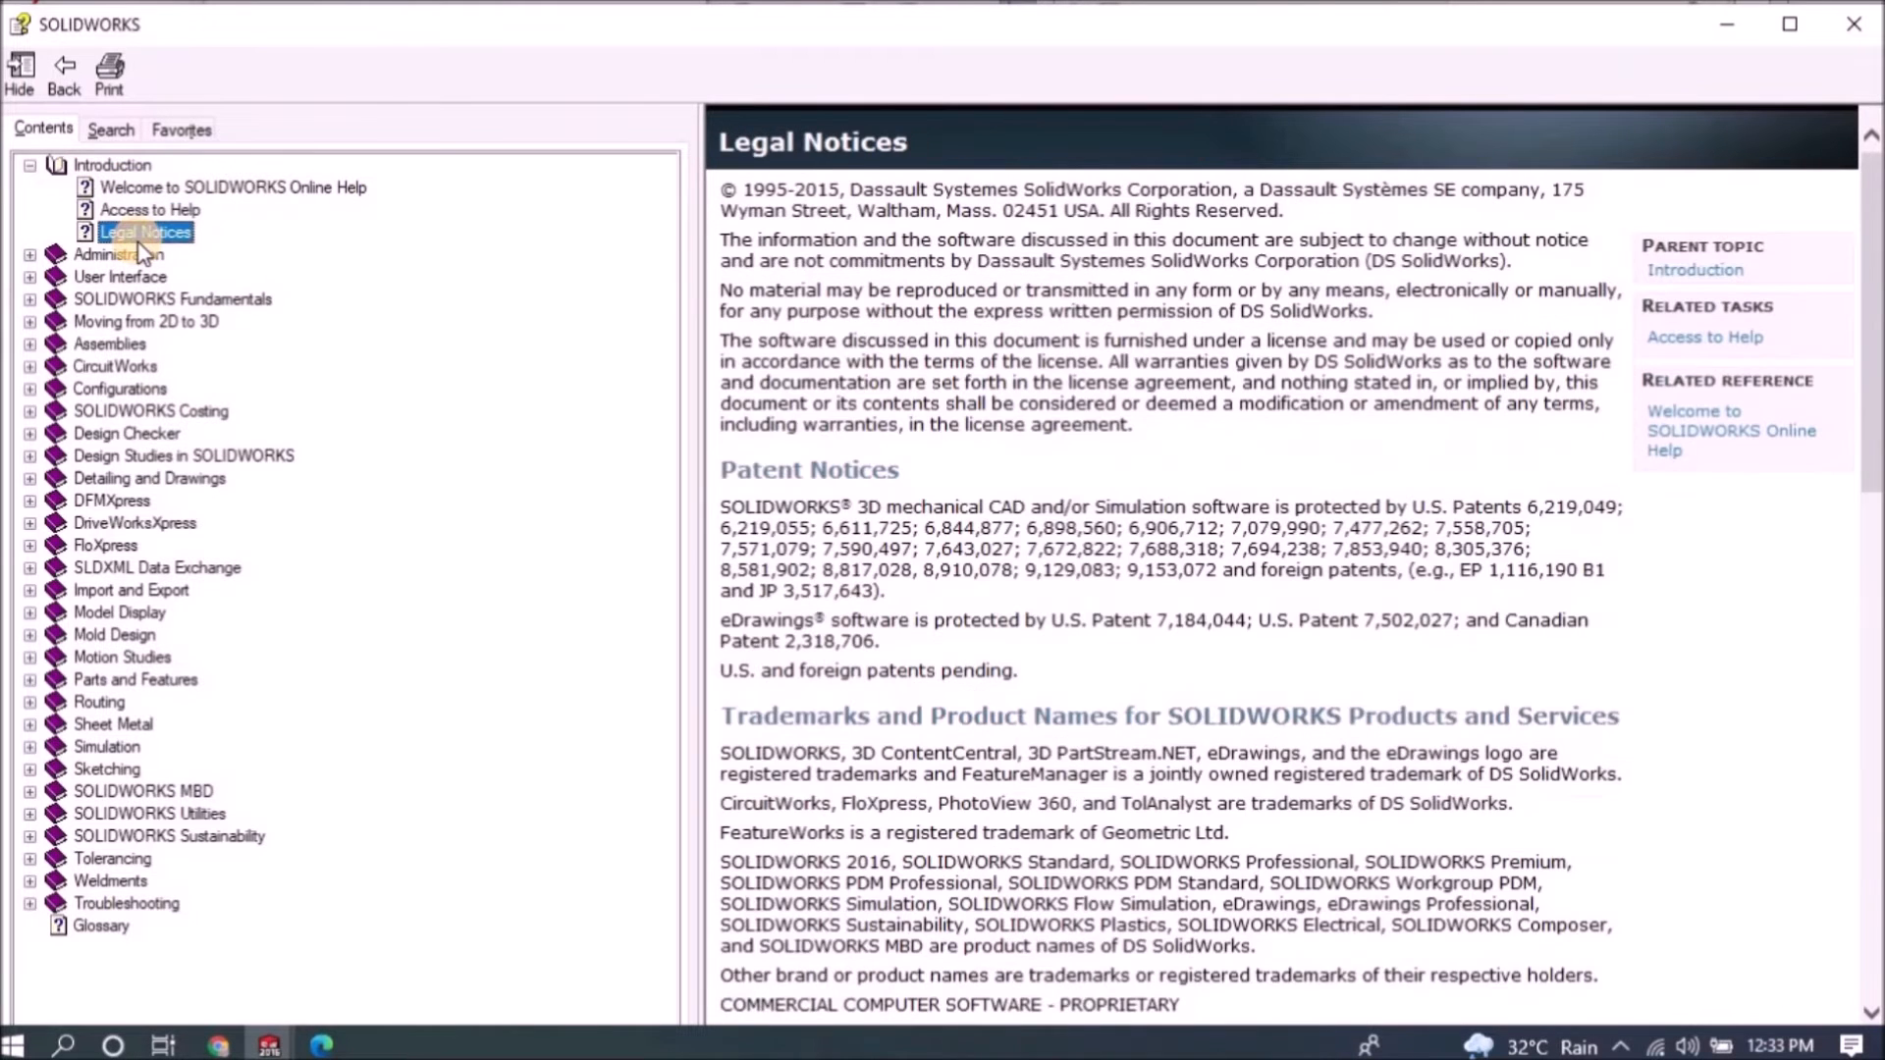
pyautogui.click(29, 253)
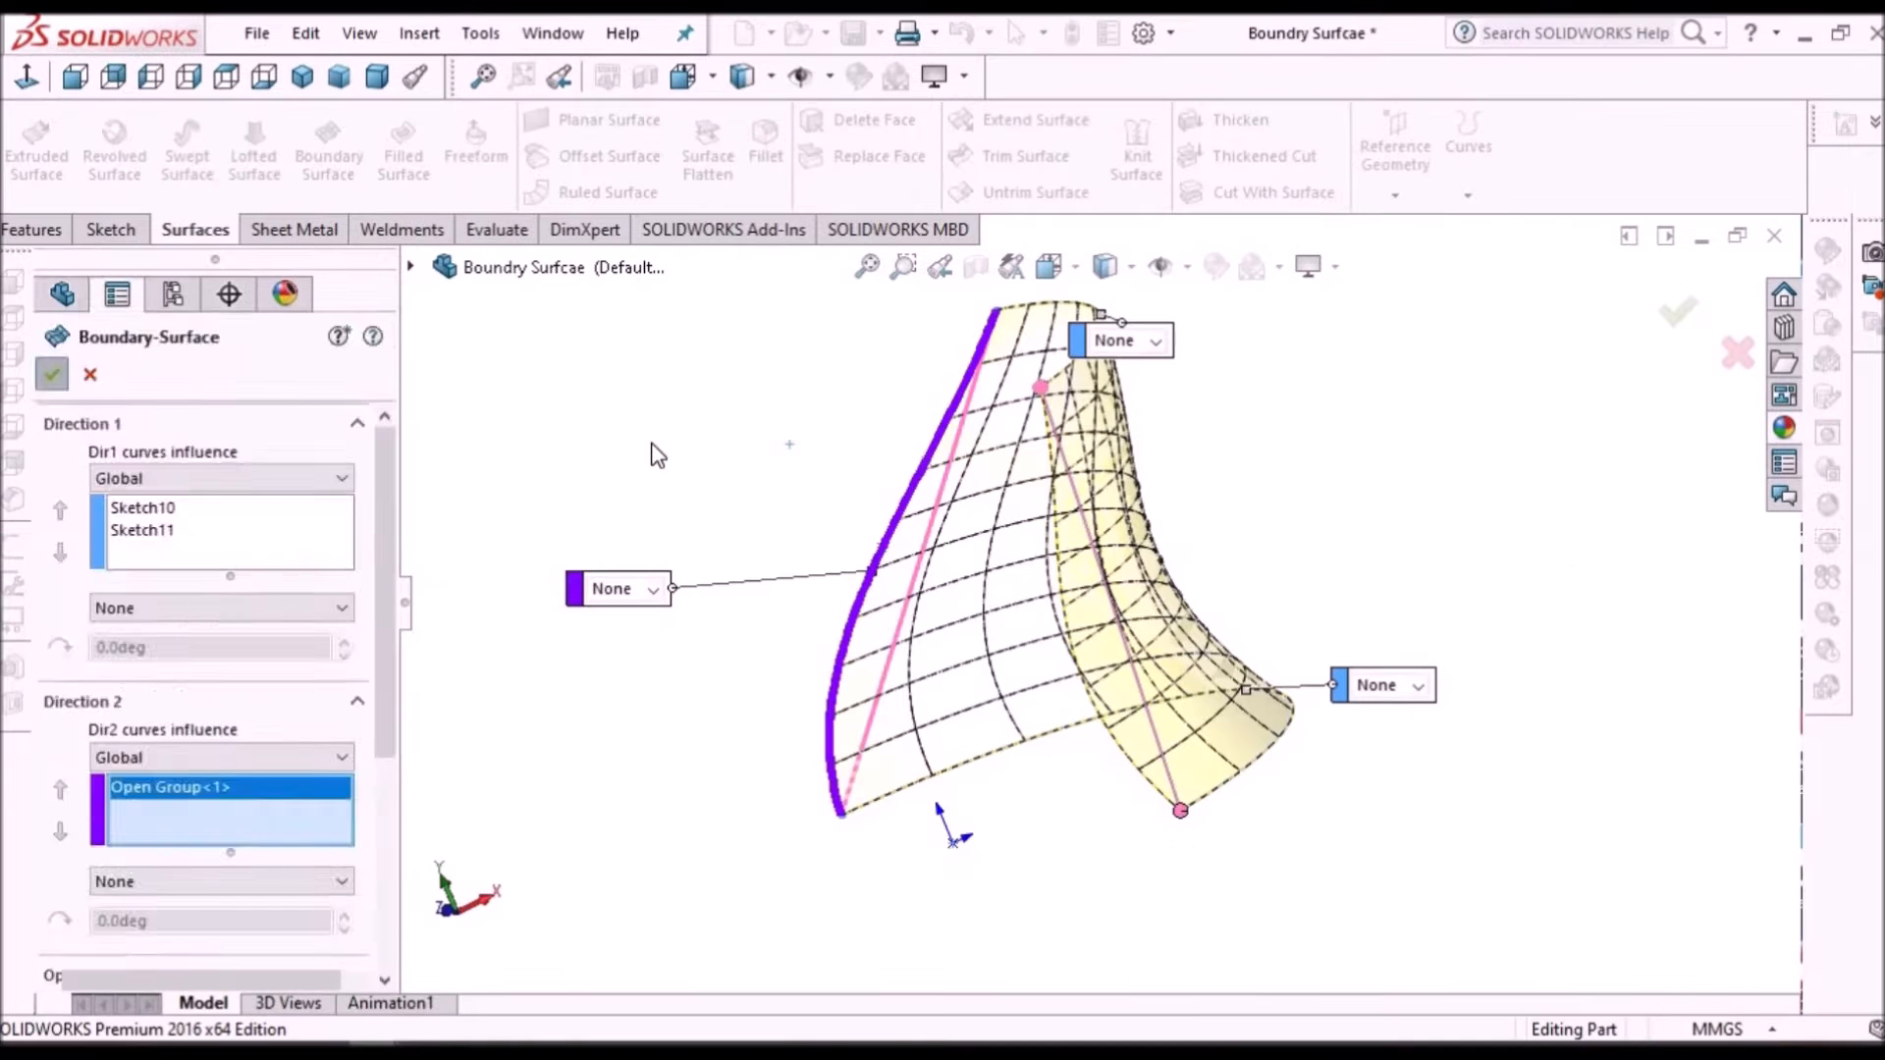
pyautogui.click(51, 373)
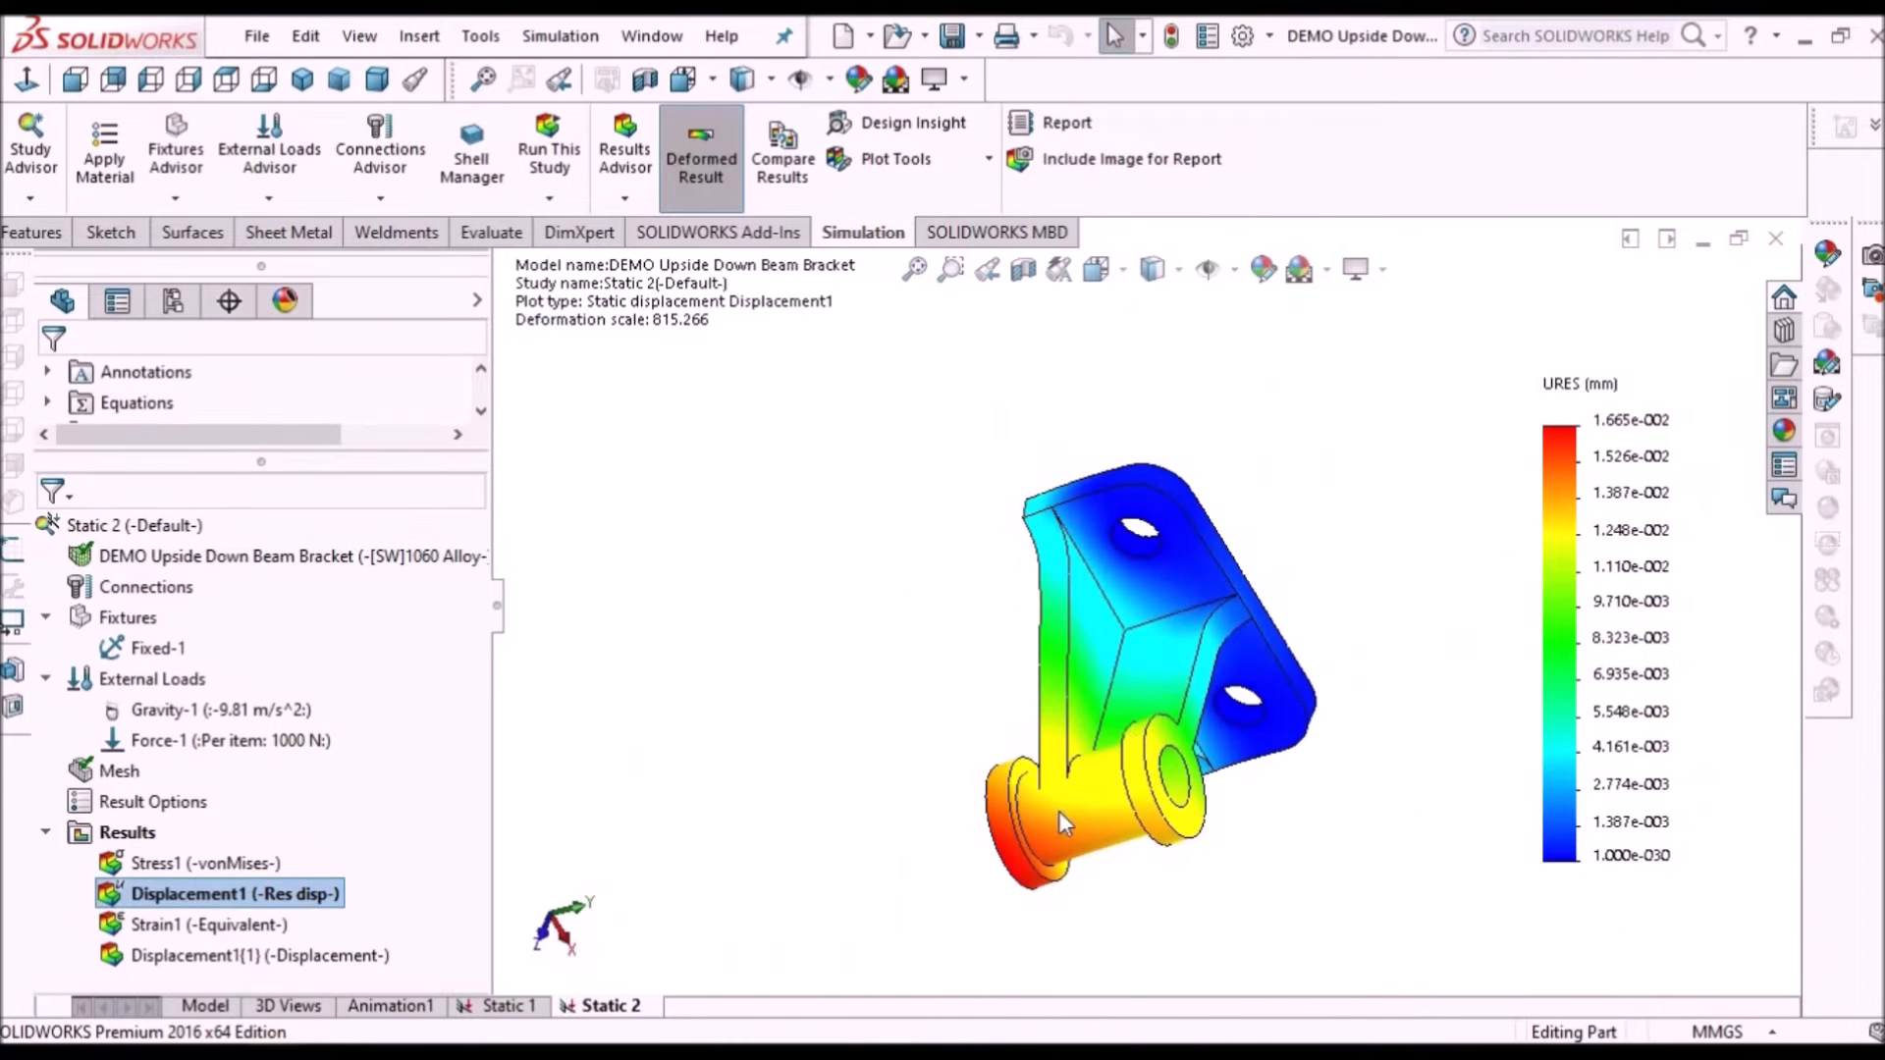
pyautogui.moveTo(1058, 823); pyautogui.dragTo(1208, 901)
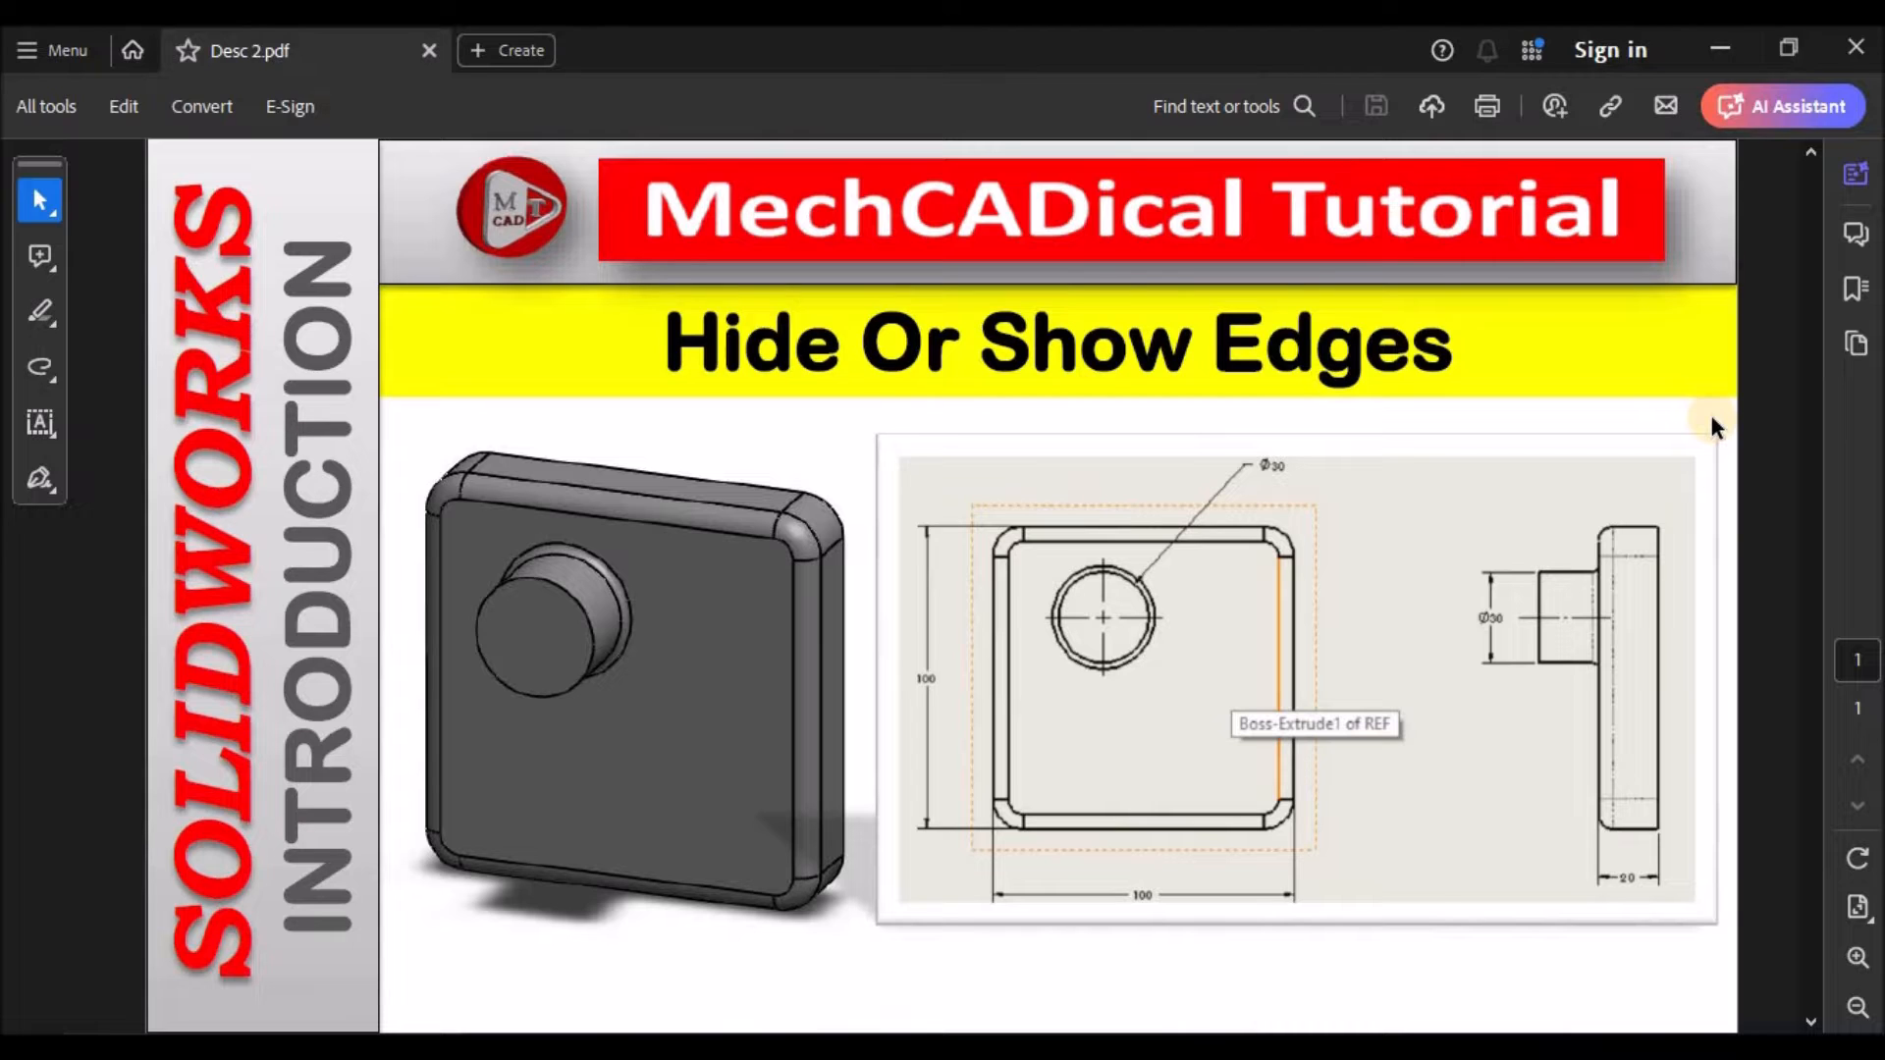
pyautogui.moveTo(1286, 577)
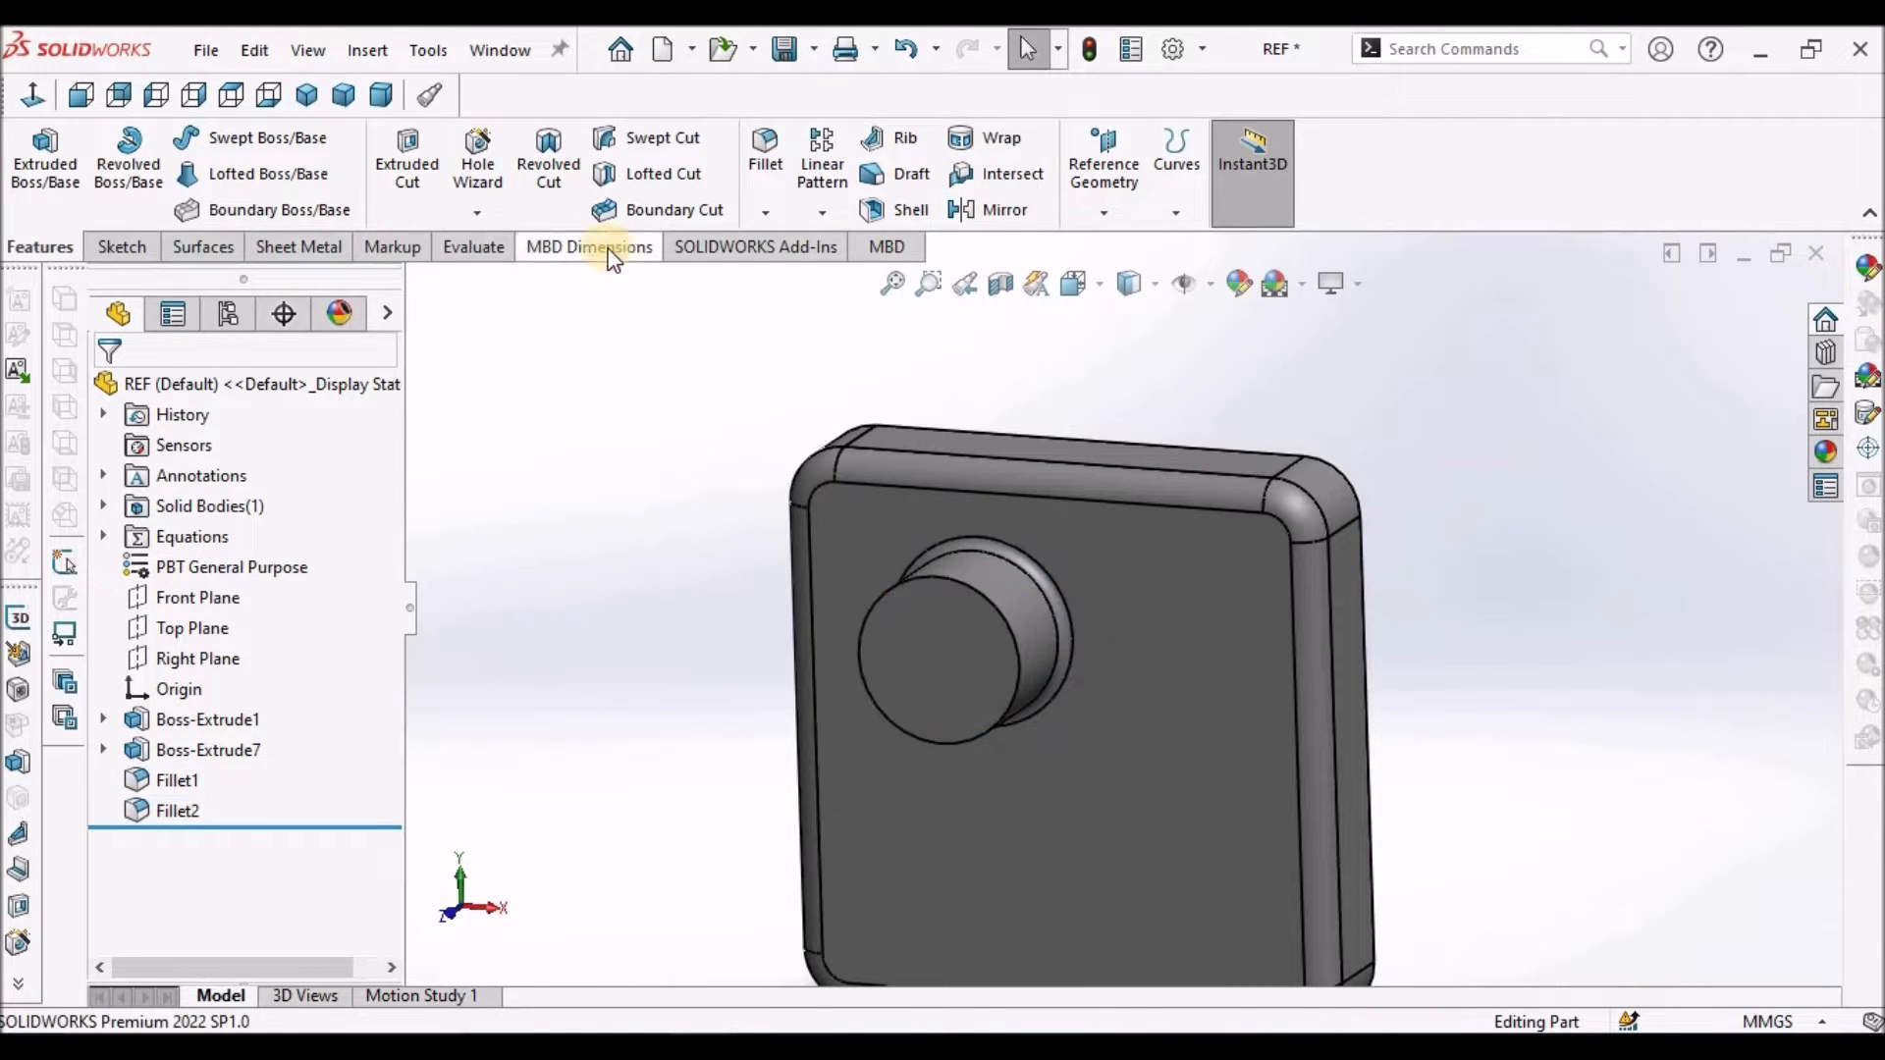
# Switch to REF - Sheet1 and set Drawing View12 to Hidden Lines Removed, High quality.
pyautogui.click(498, 49)
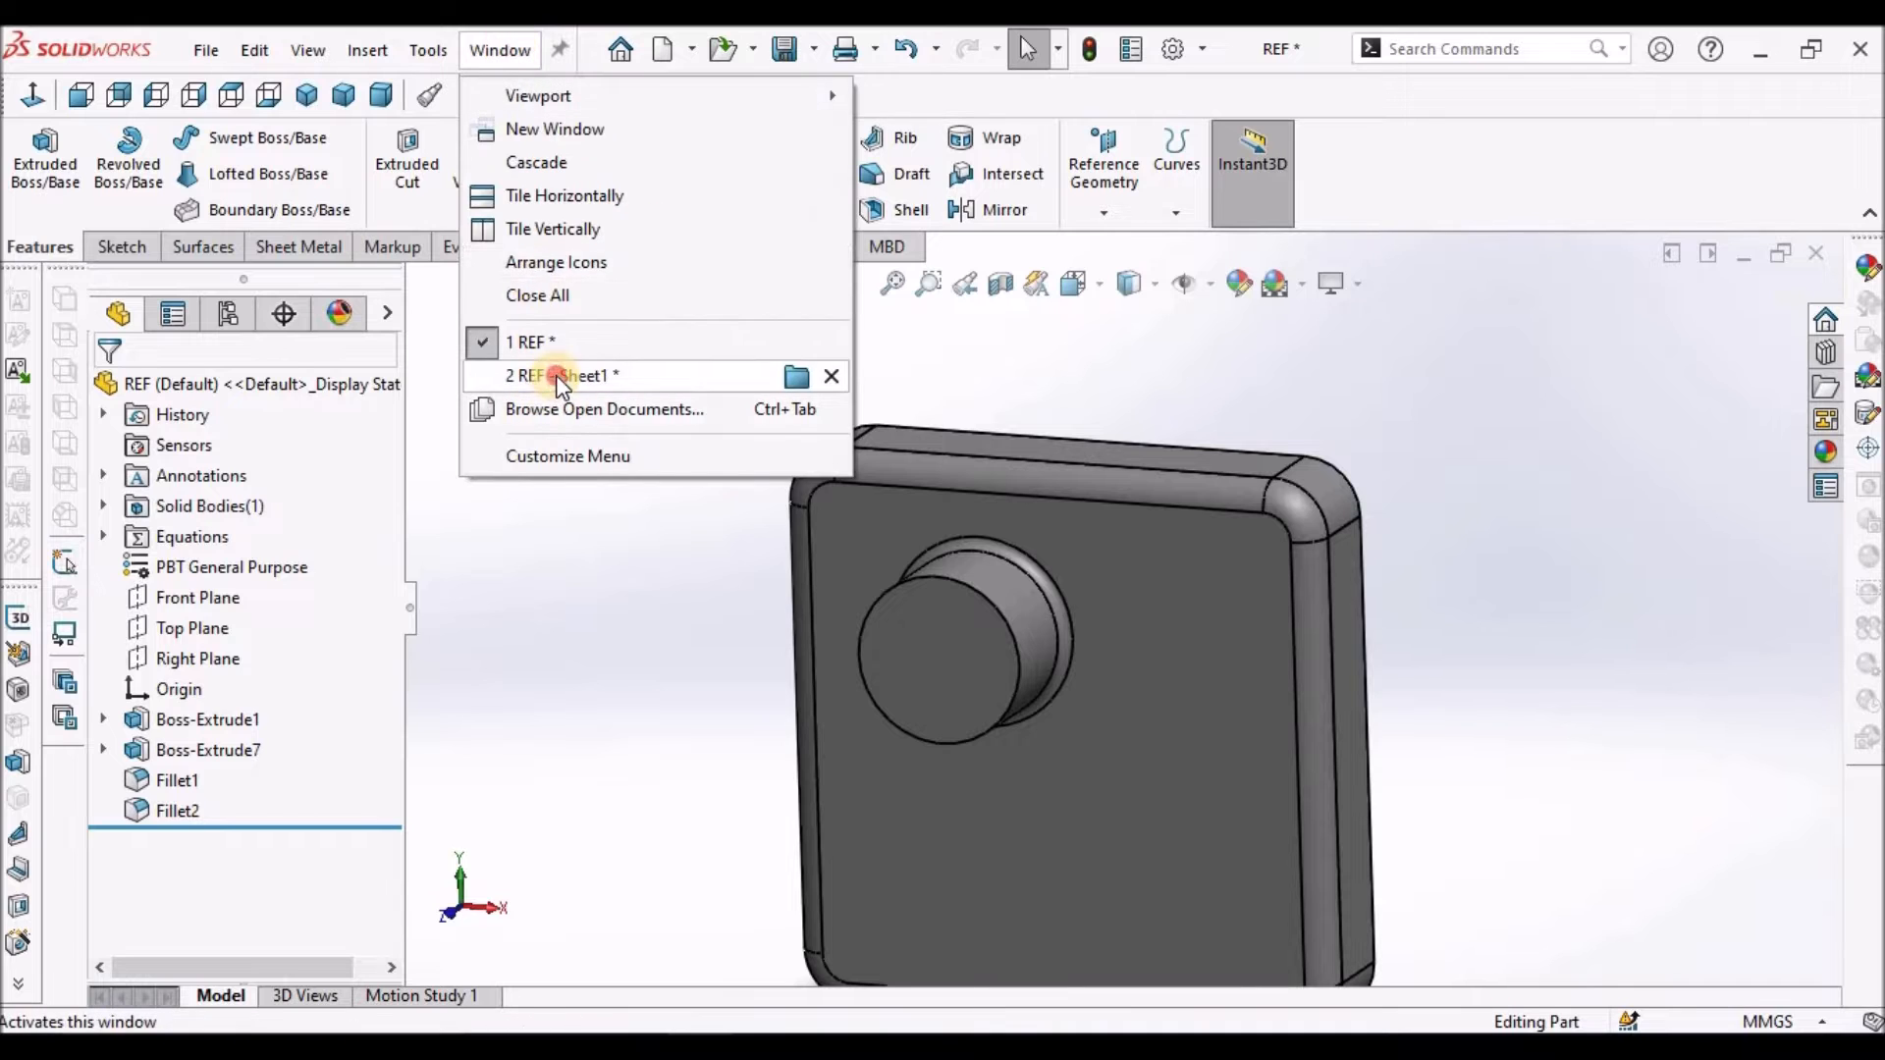
pyautogui.click(560, 375)
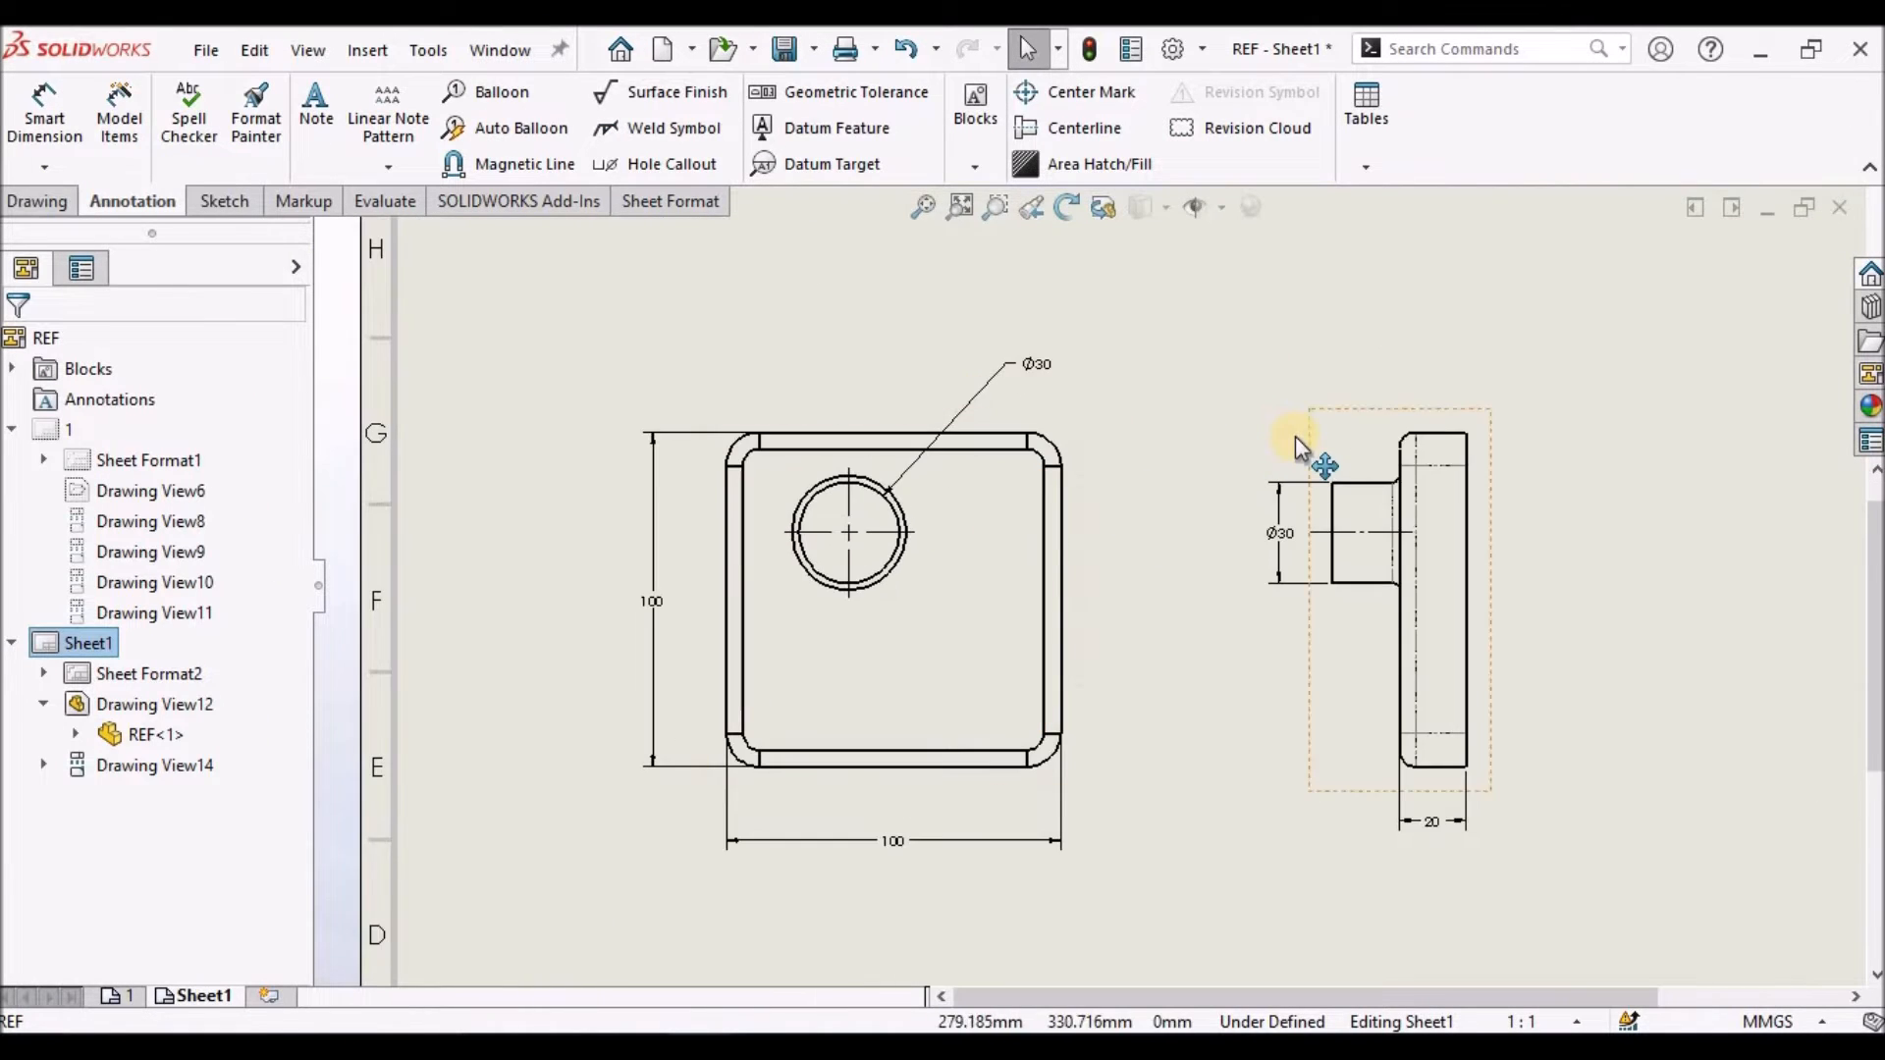
pyautogui.moveTo(1336, 544)
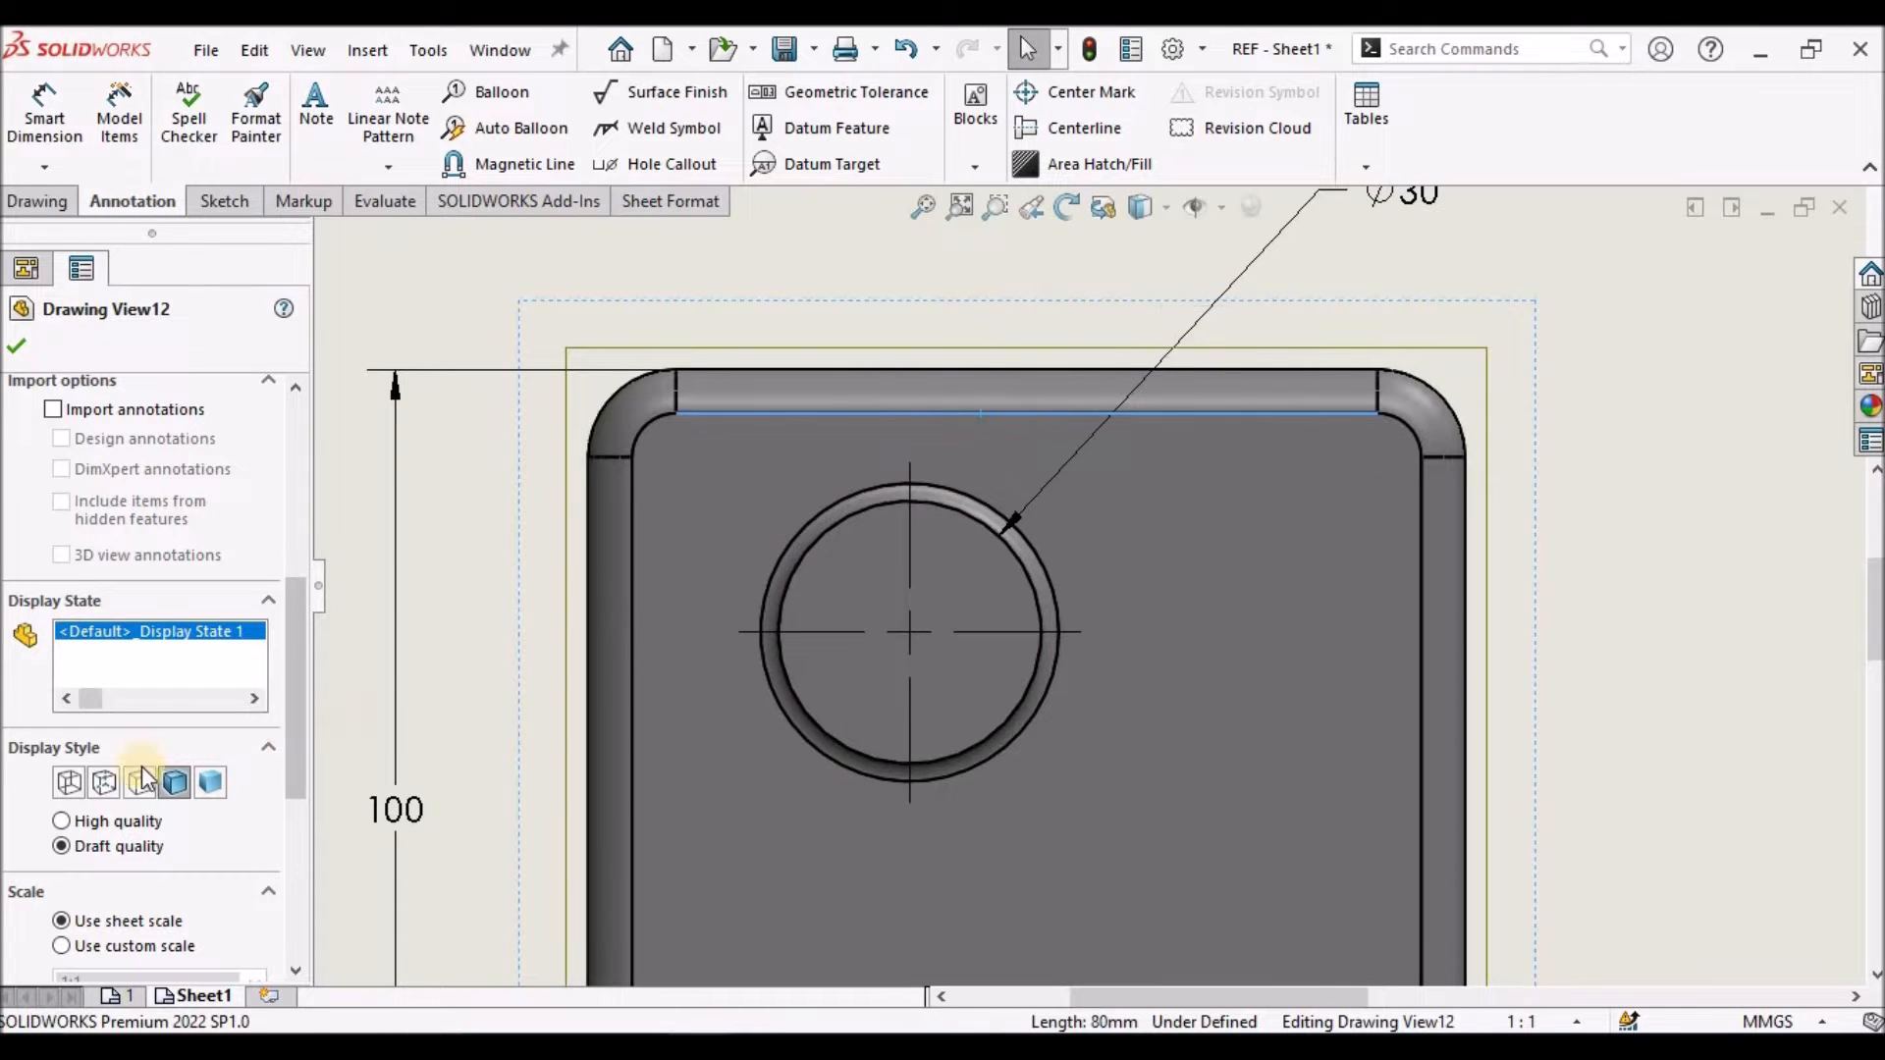
pyautogui.click(137, 784)
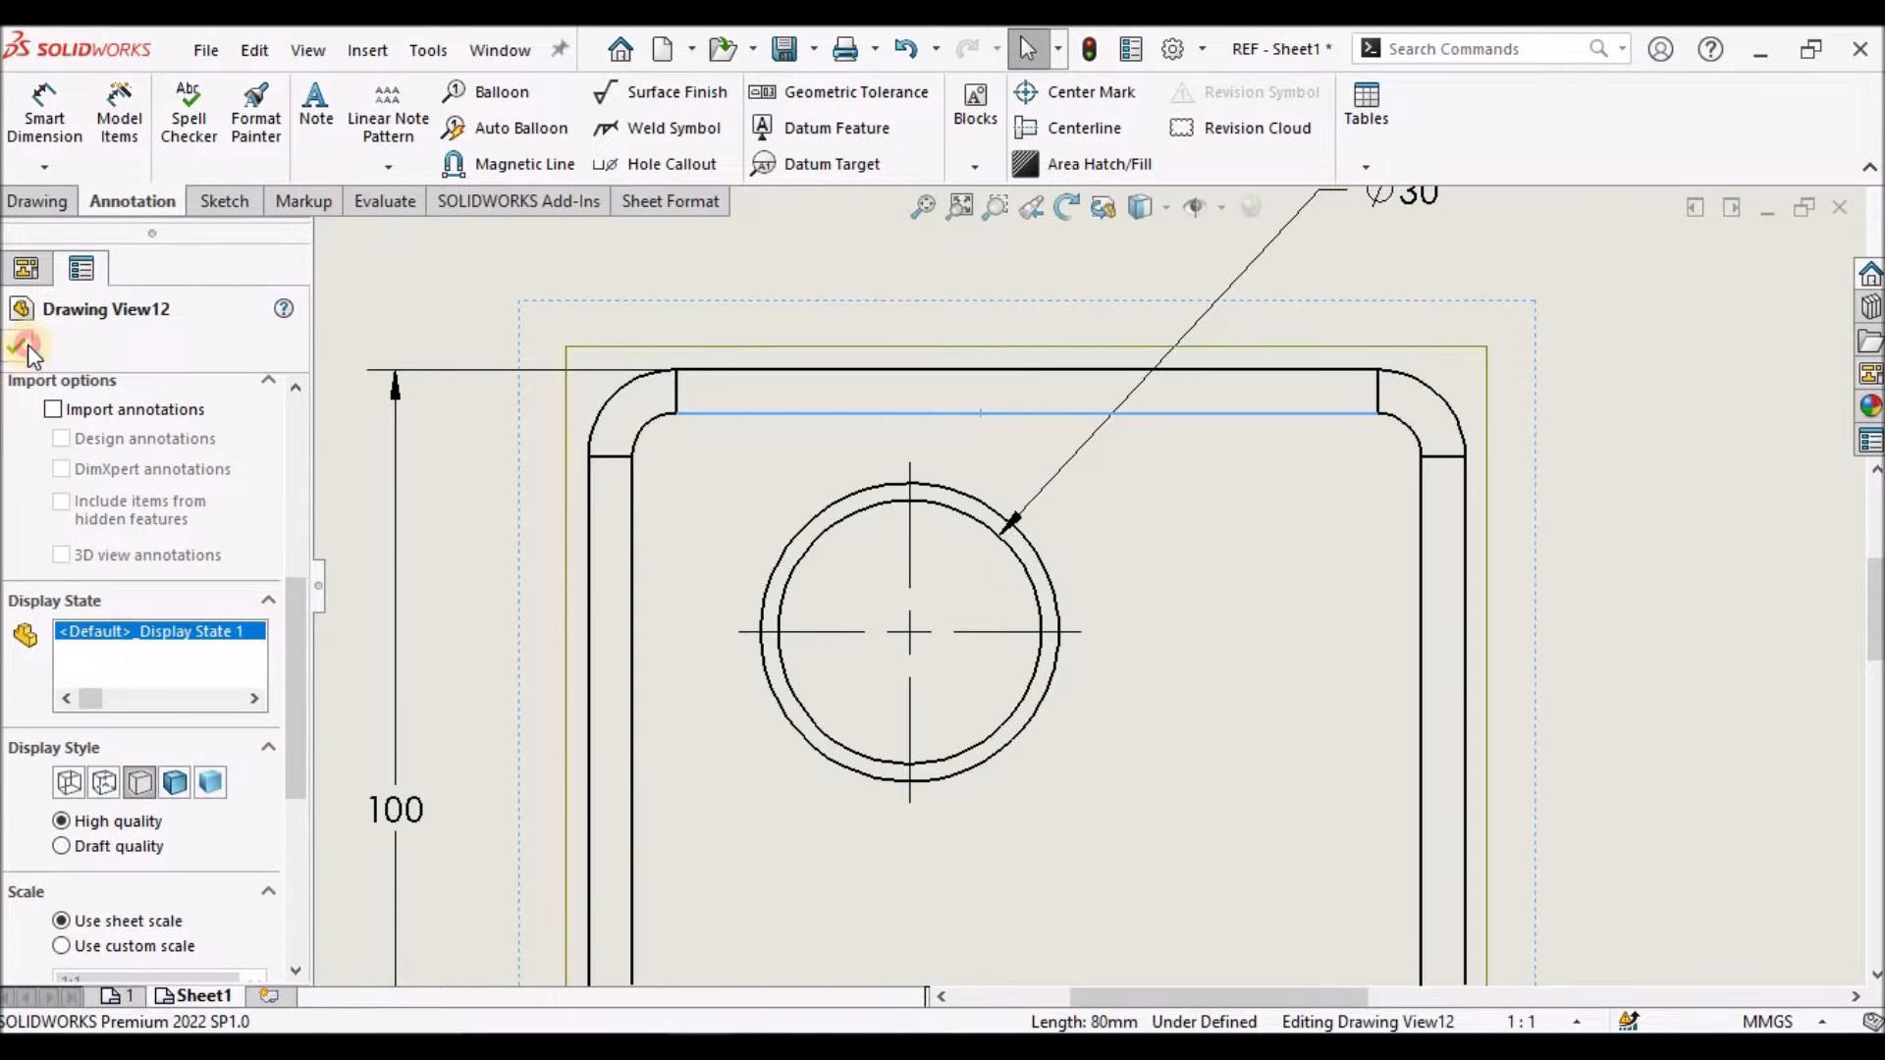
pyautogui.click(25, 346)
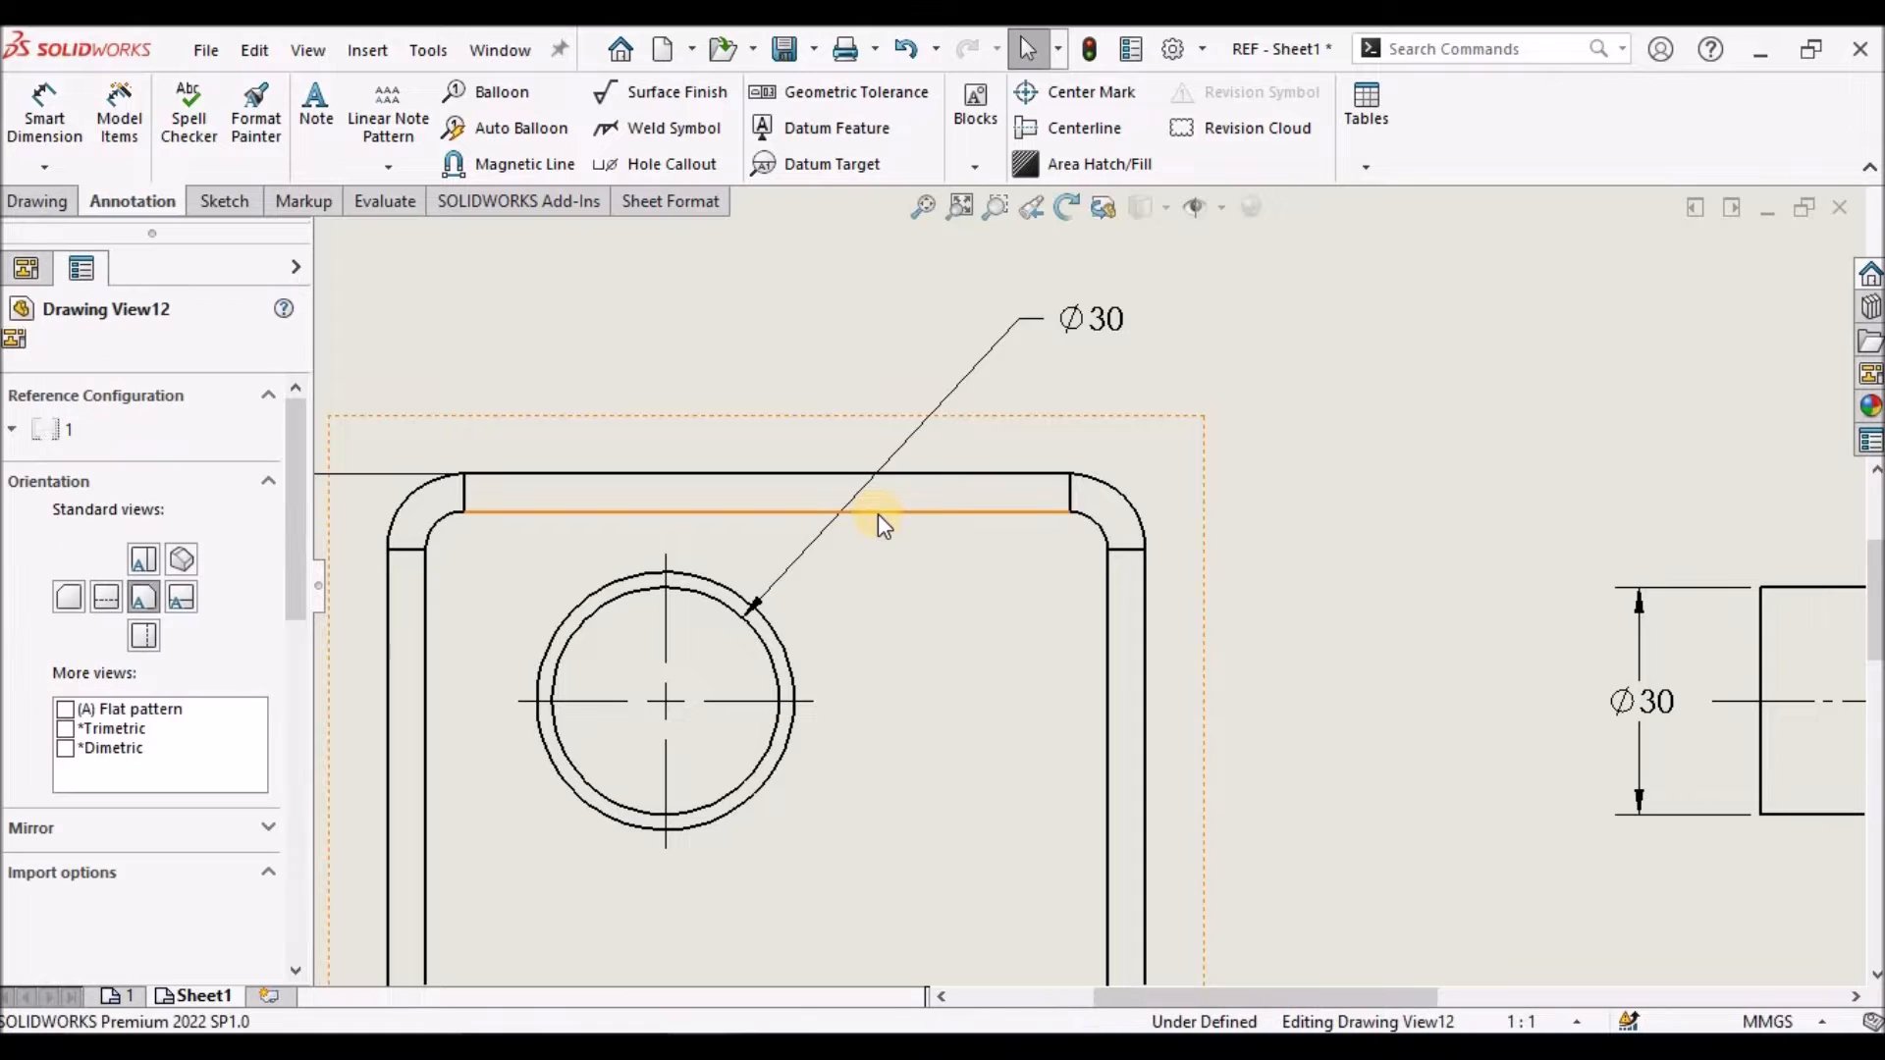
# Select the front view's top tangent edge, then clear the selection.
pyautogui.click(878, 511)
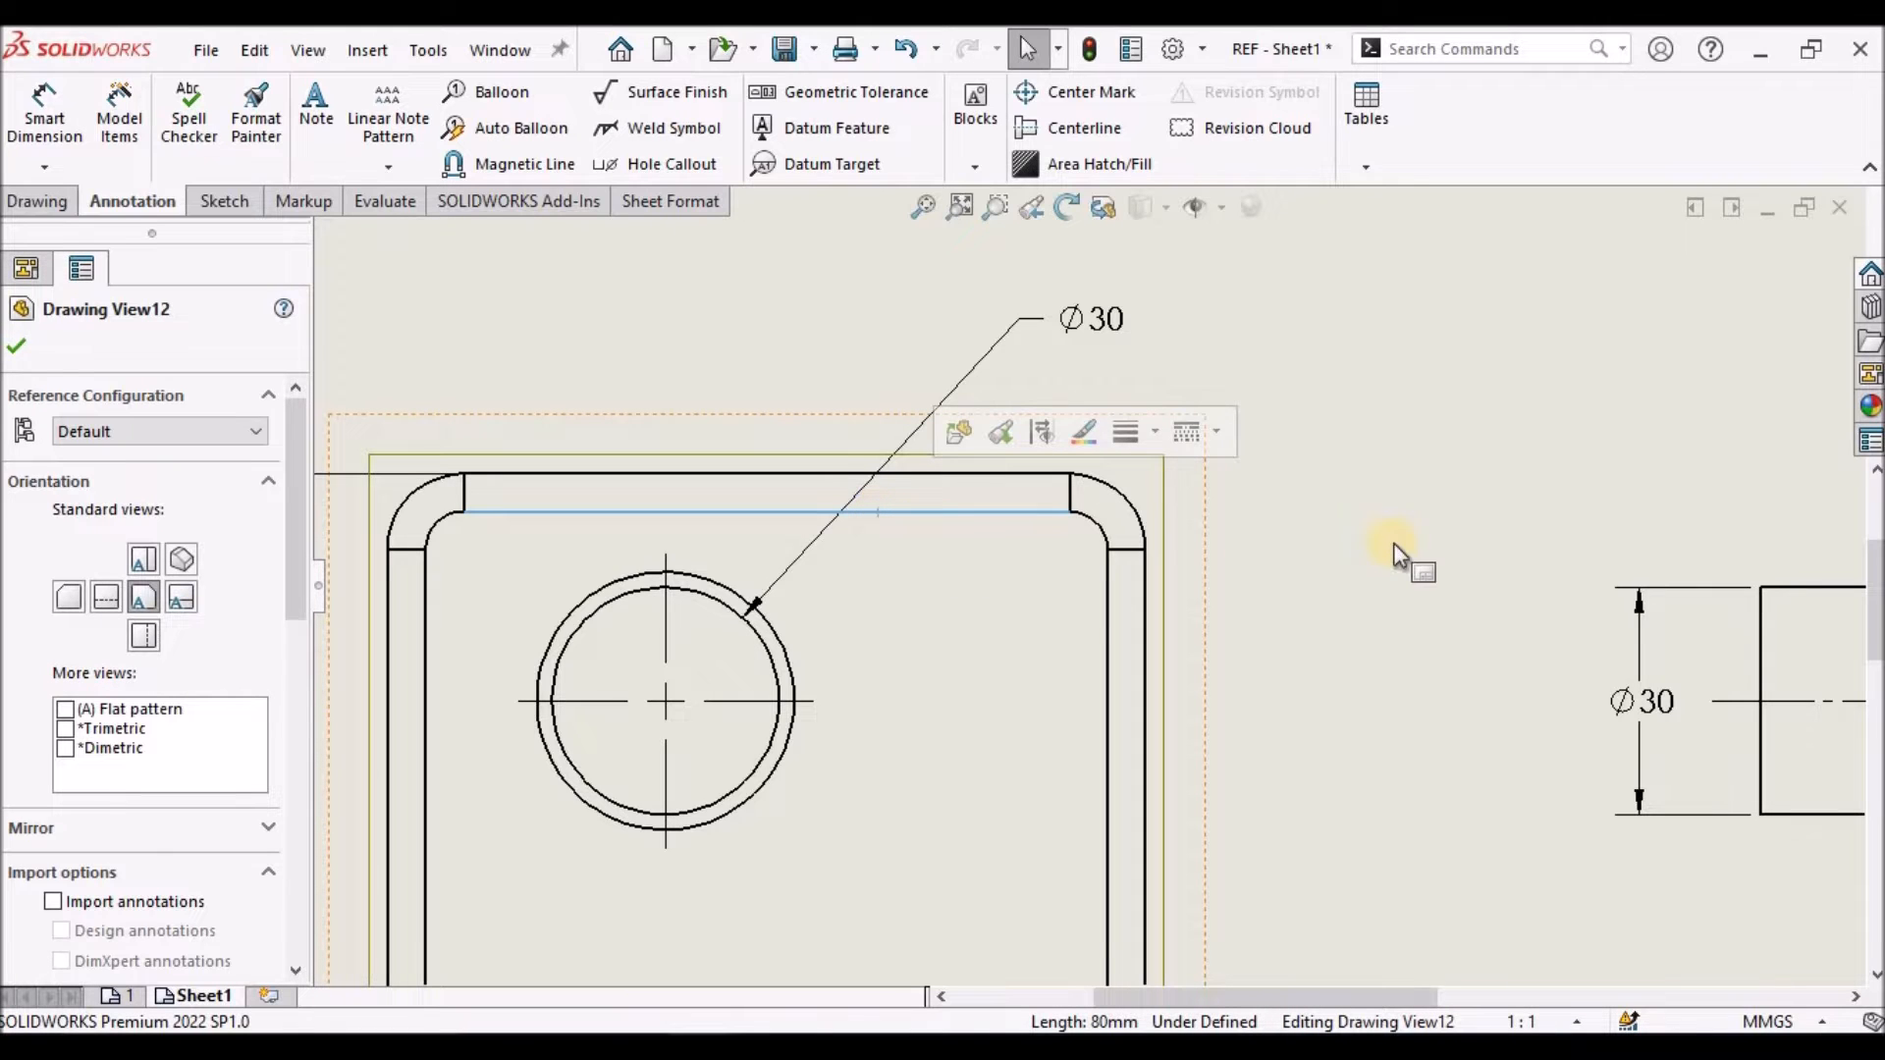
pyautogui.click(26, 267)
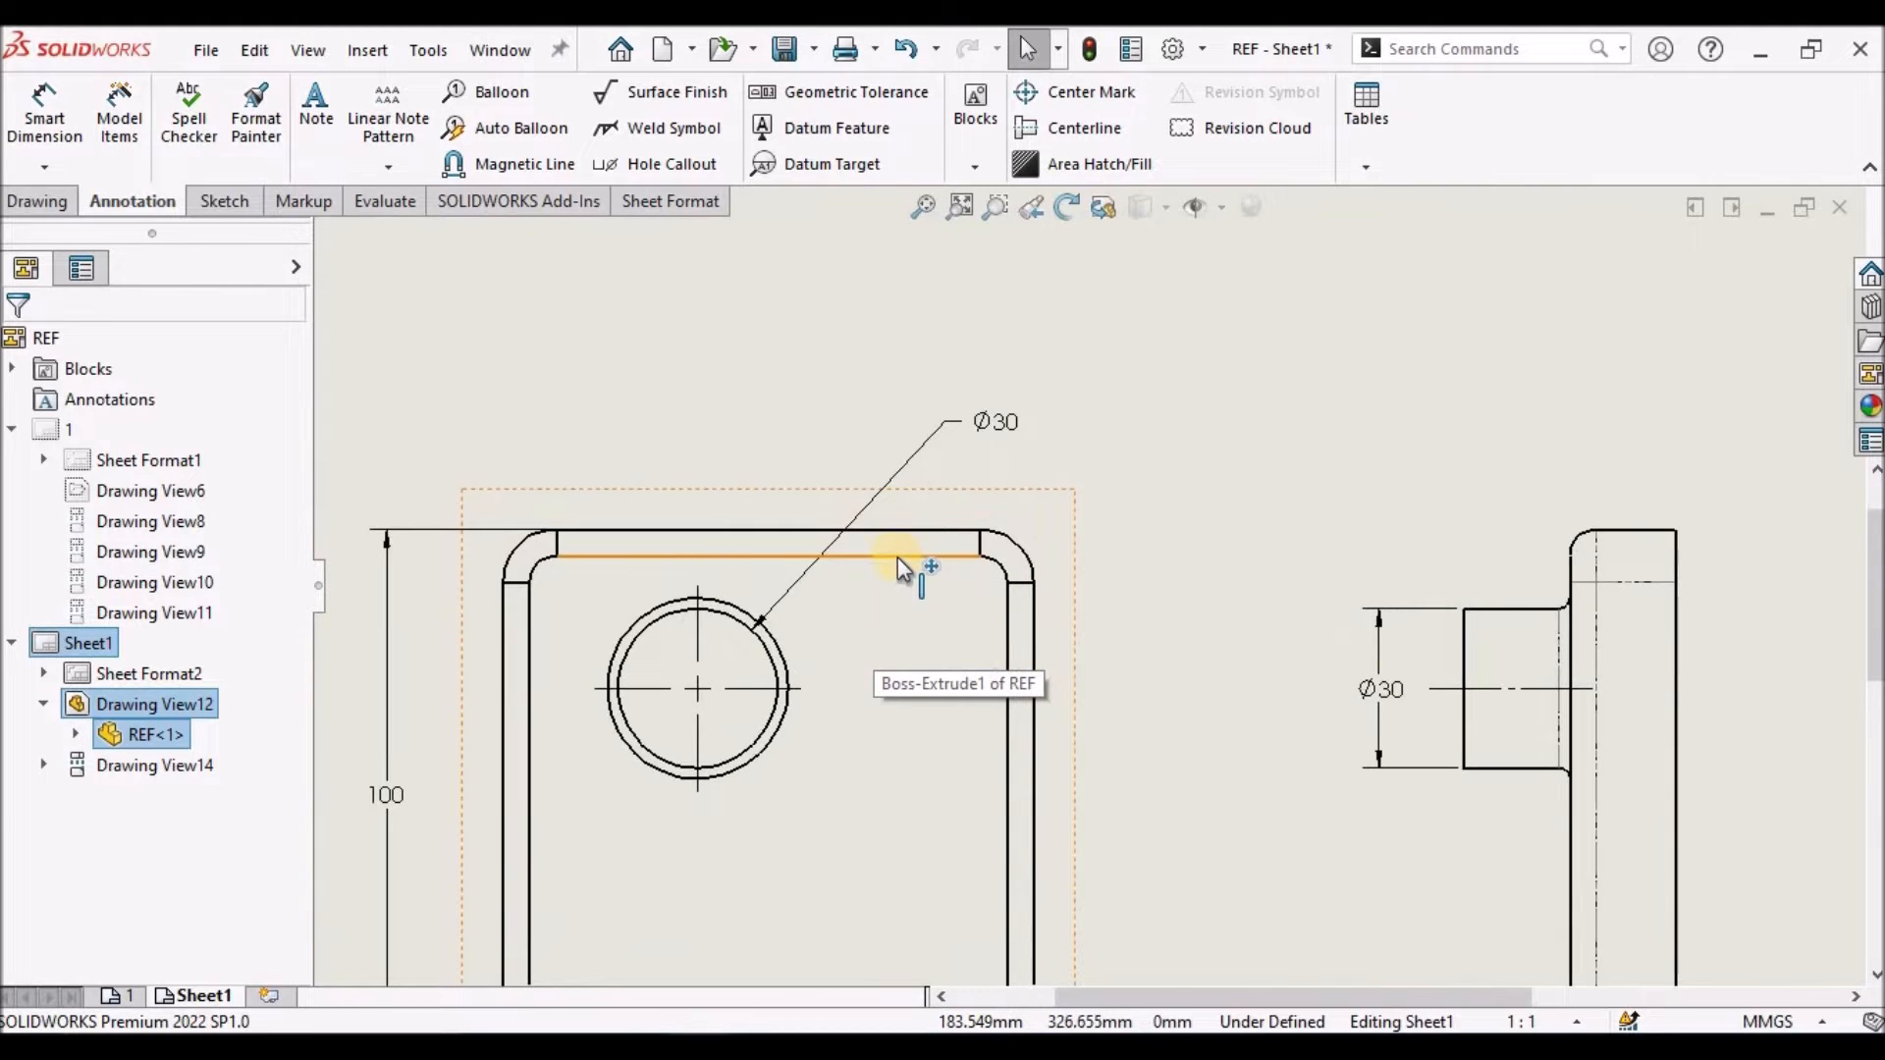
pyautogui.rightClick(901, 565)
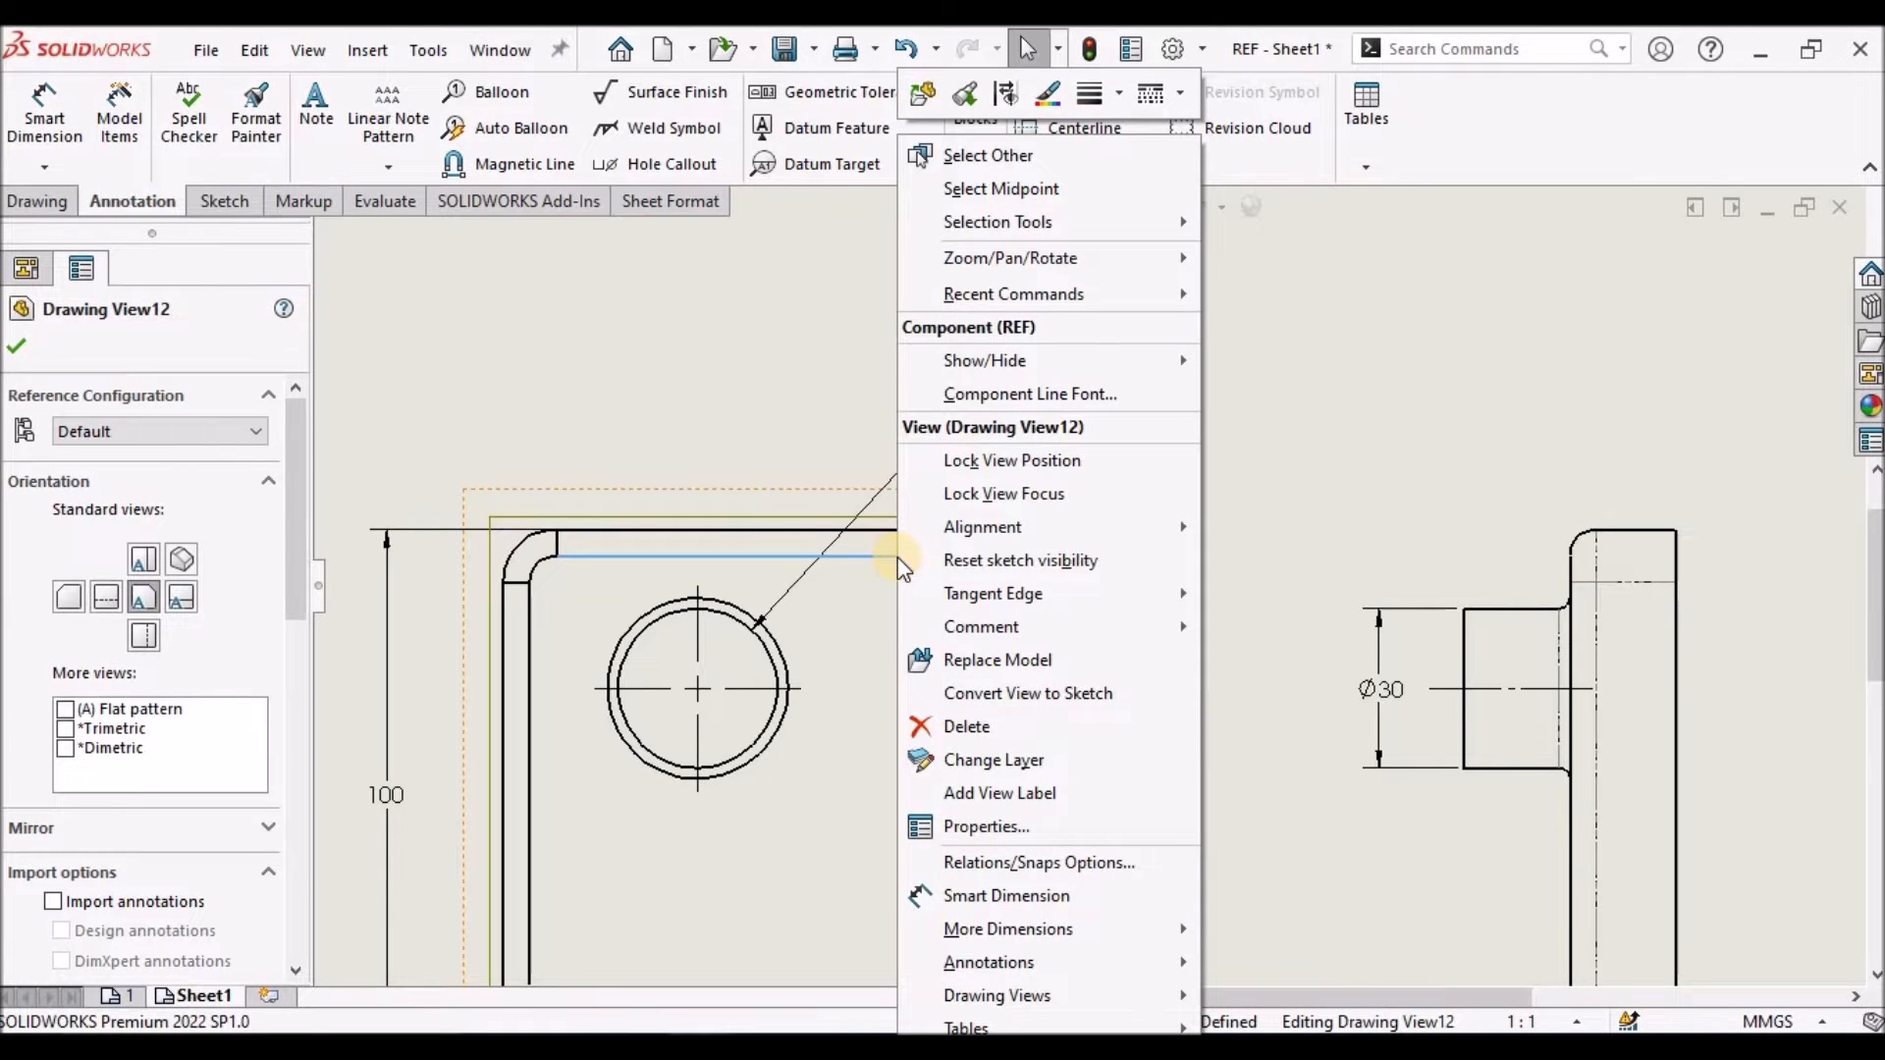
pyautogui.moveTo(1006, 94)
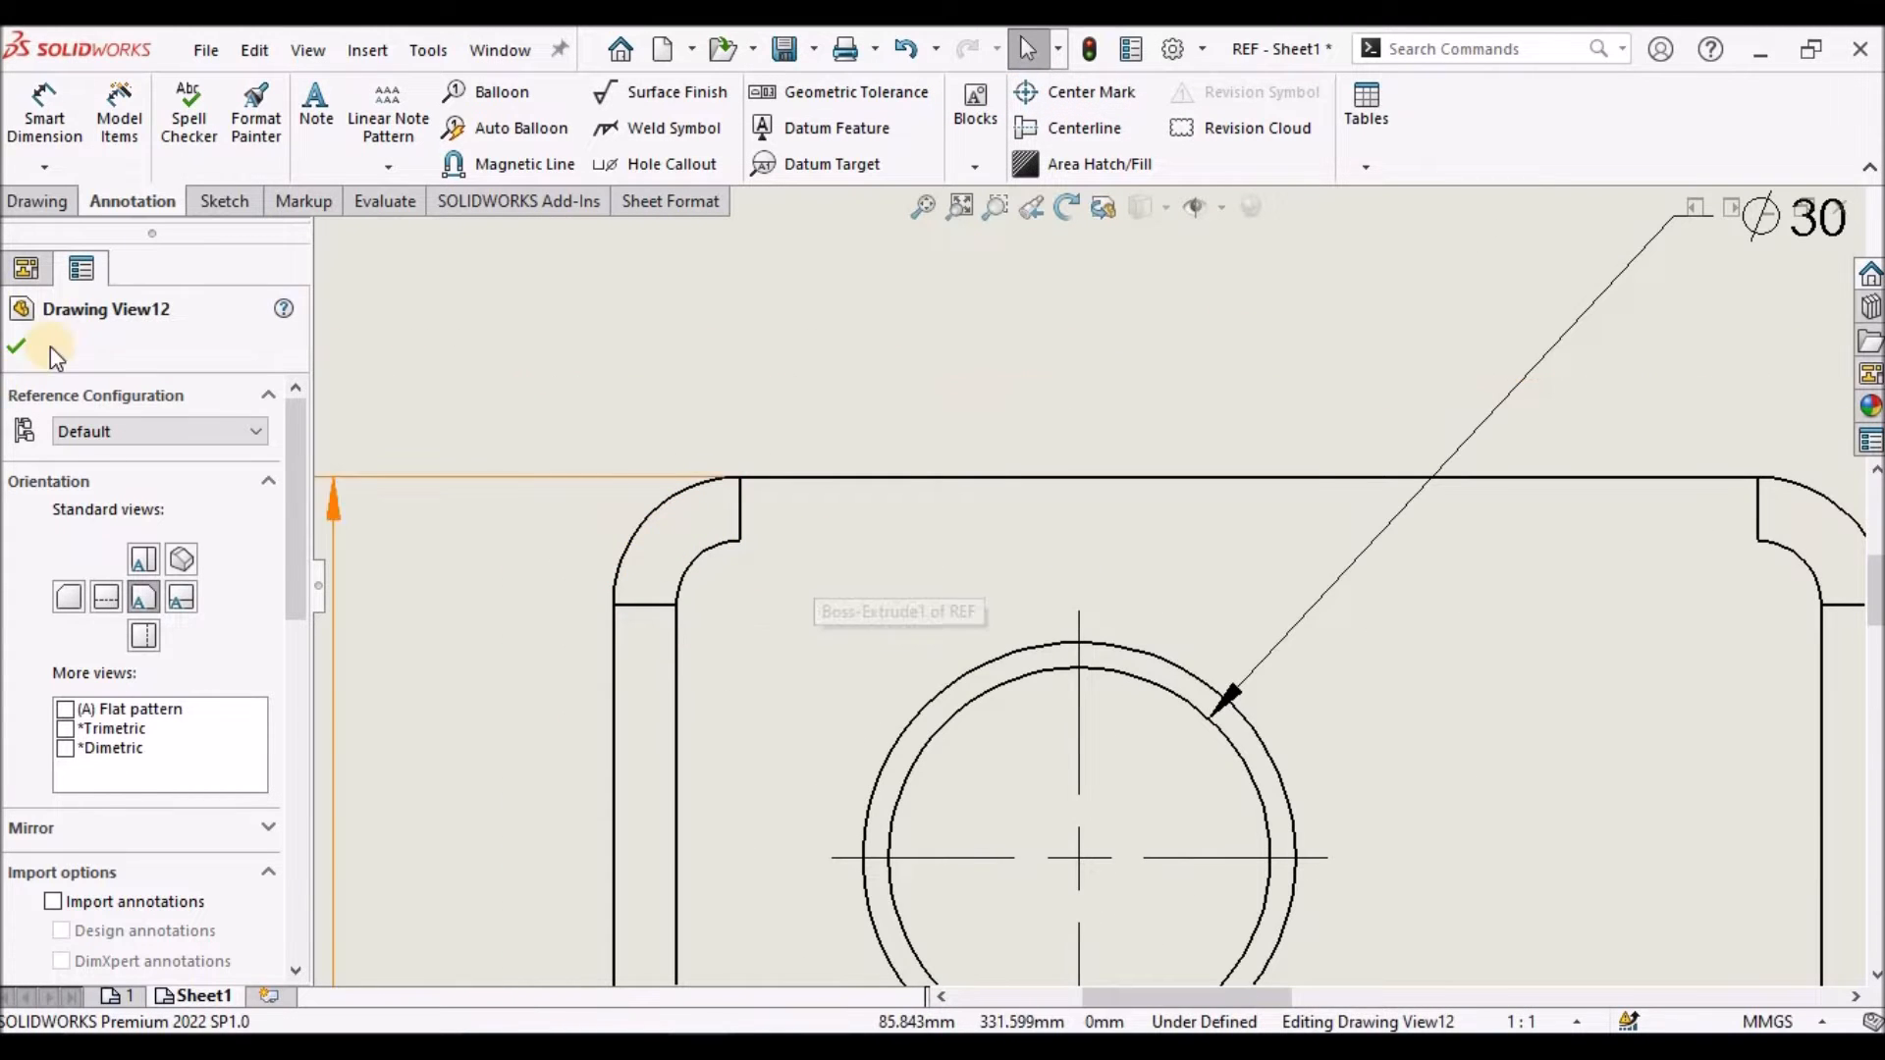
pyautogui.click(14, 347)
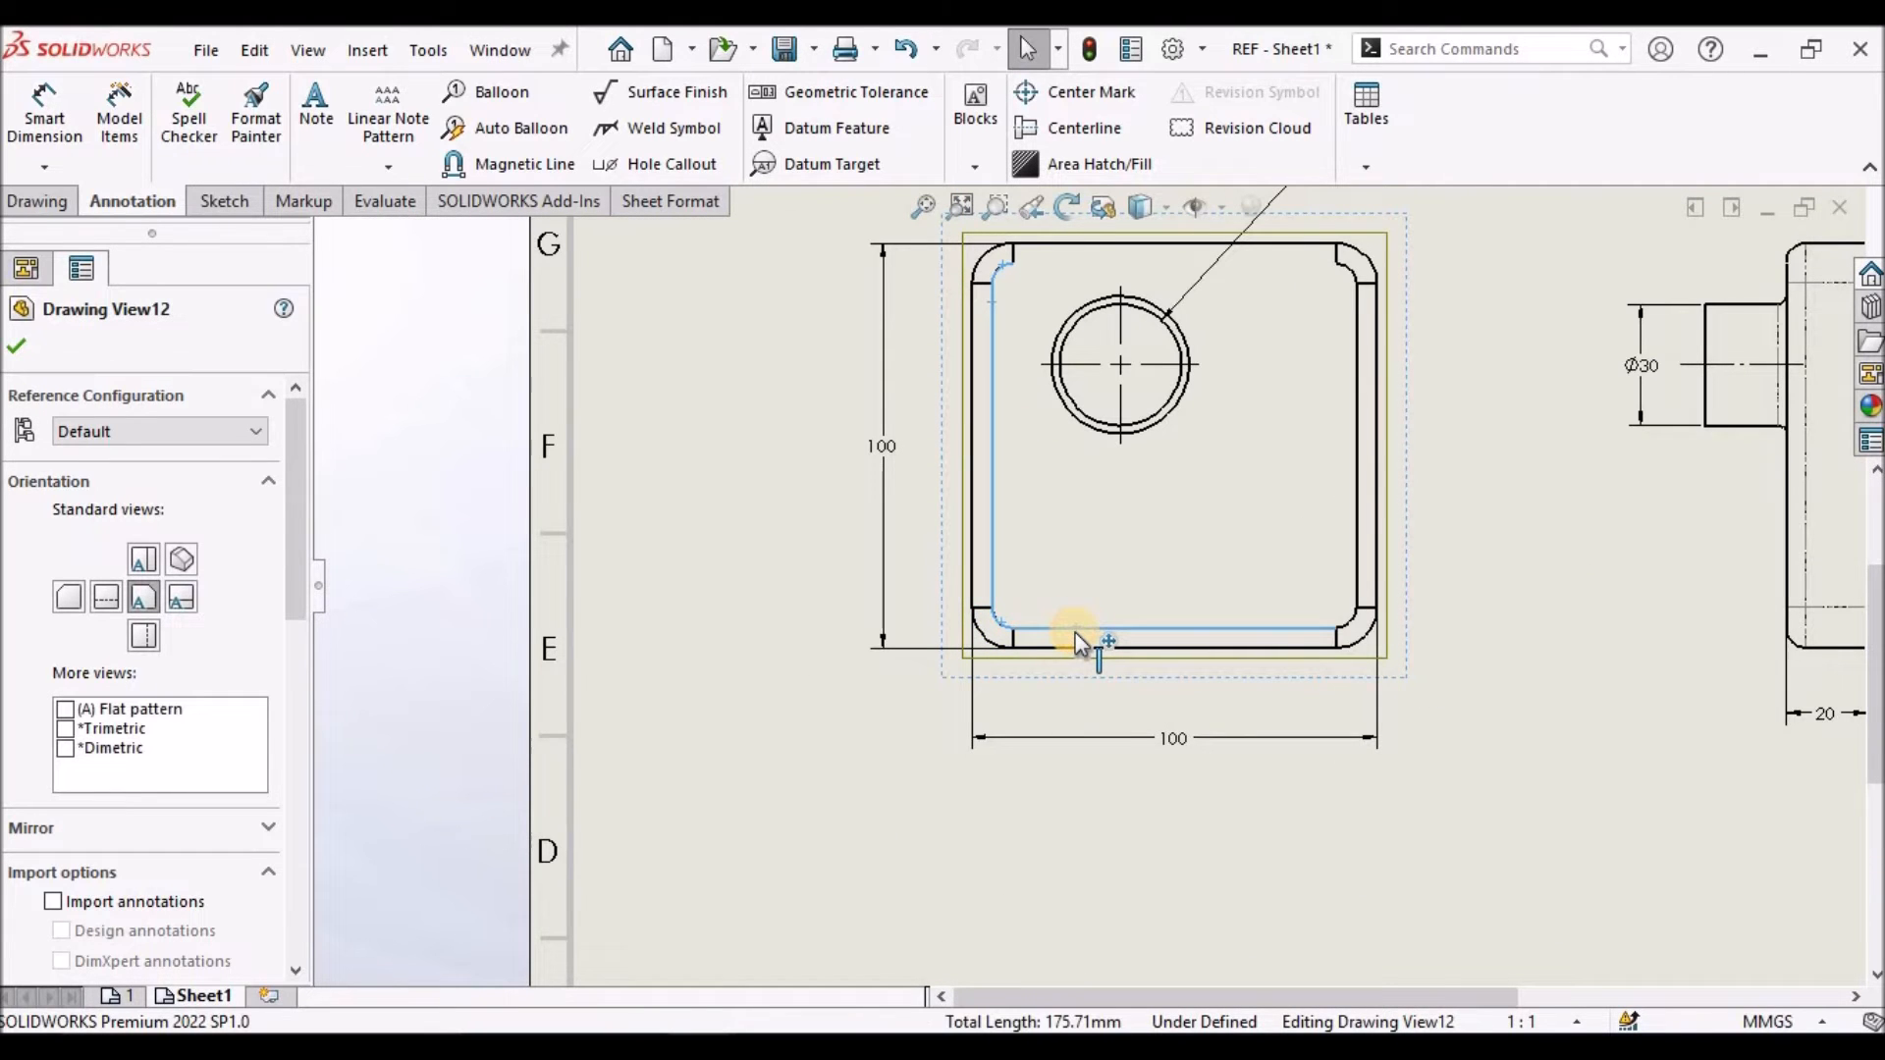
pyautogui.rightClick(1078, 640)
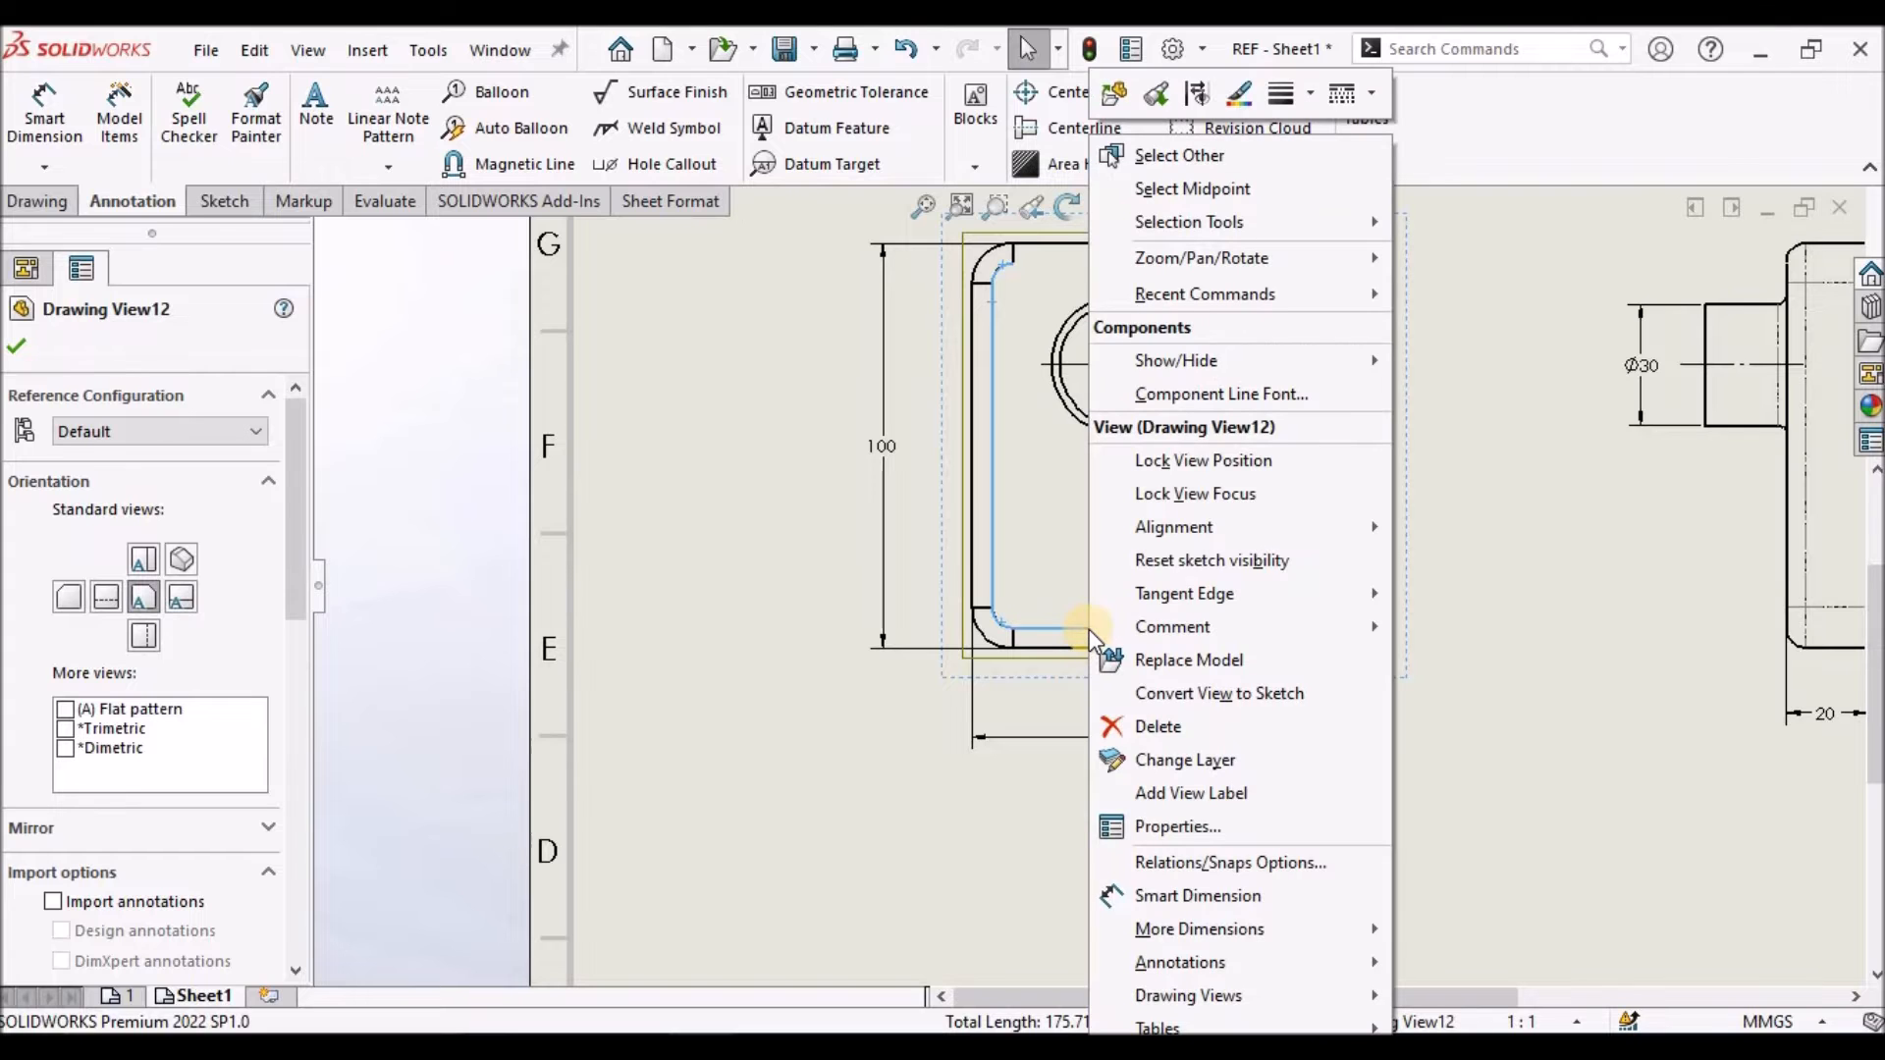
pyautogui.click(1512, 698)
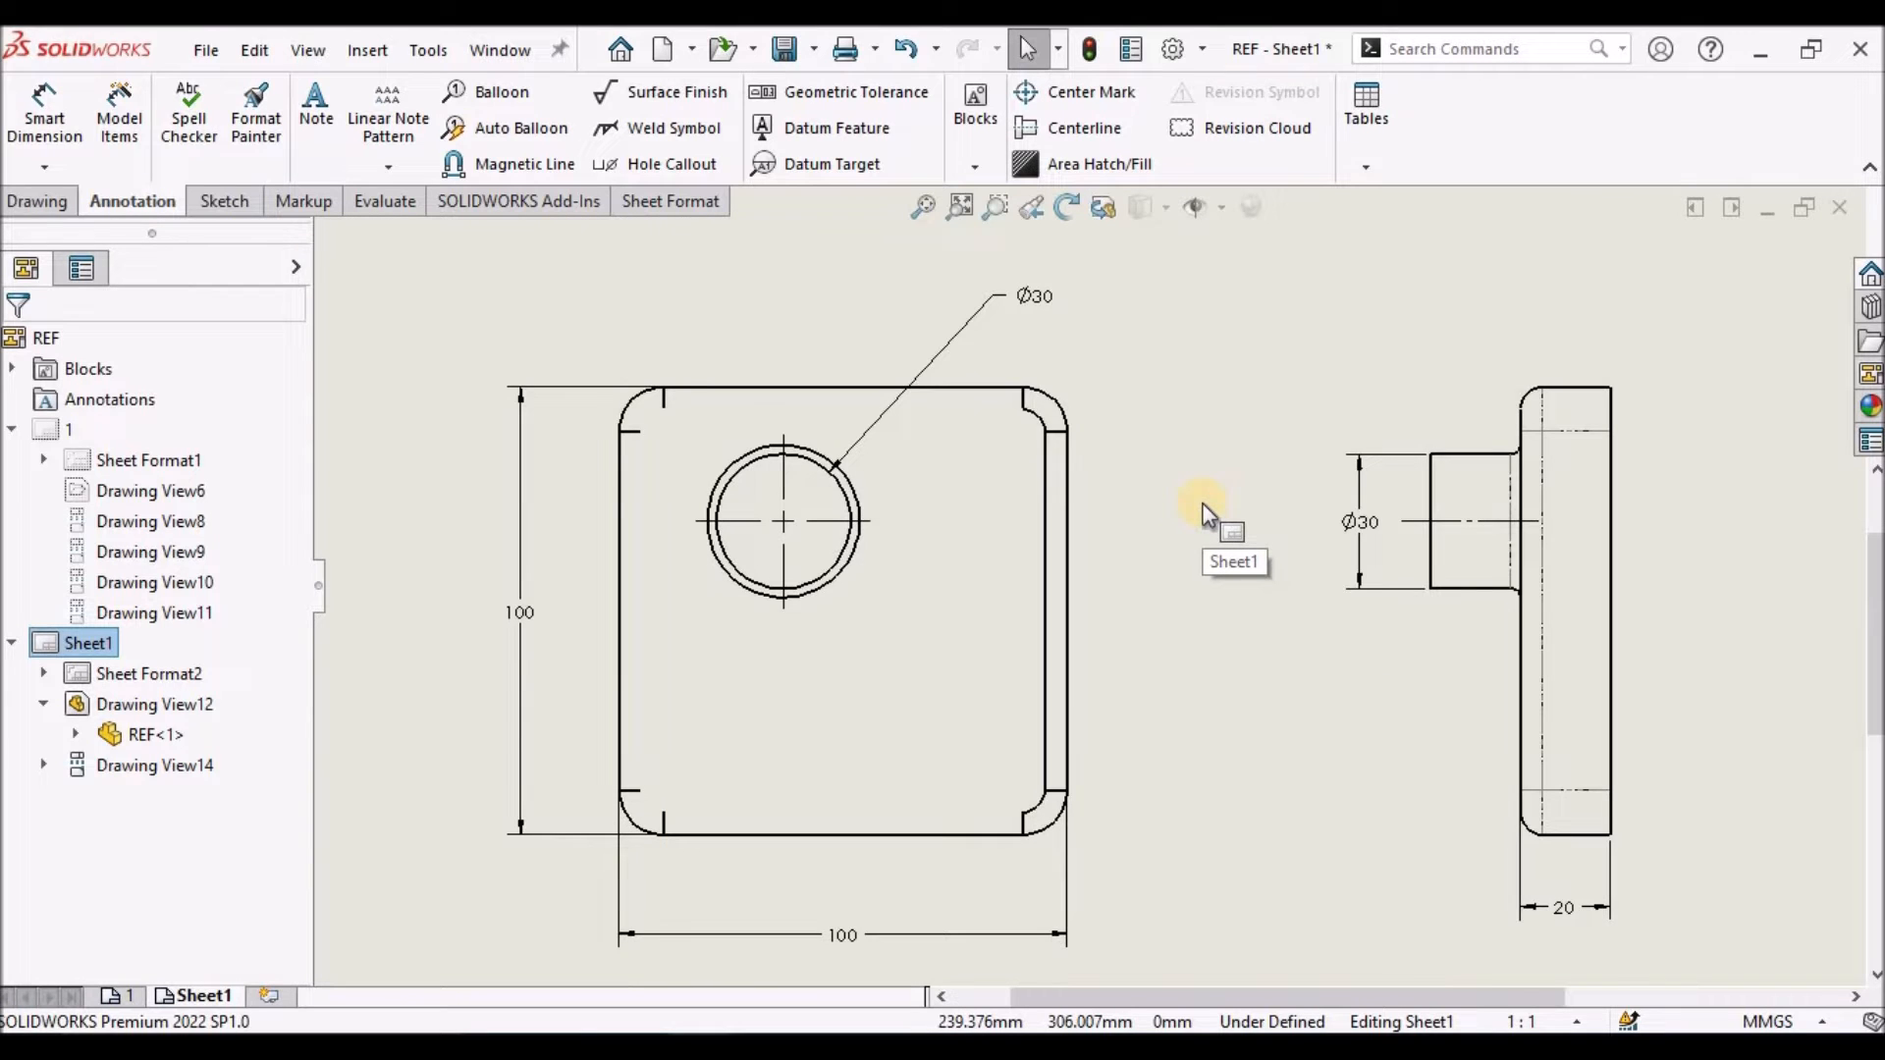
pyautogui.moveTo(1139, 483)
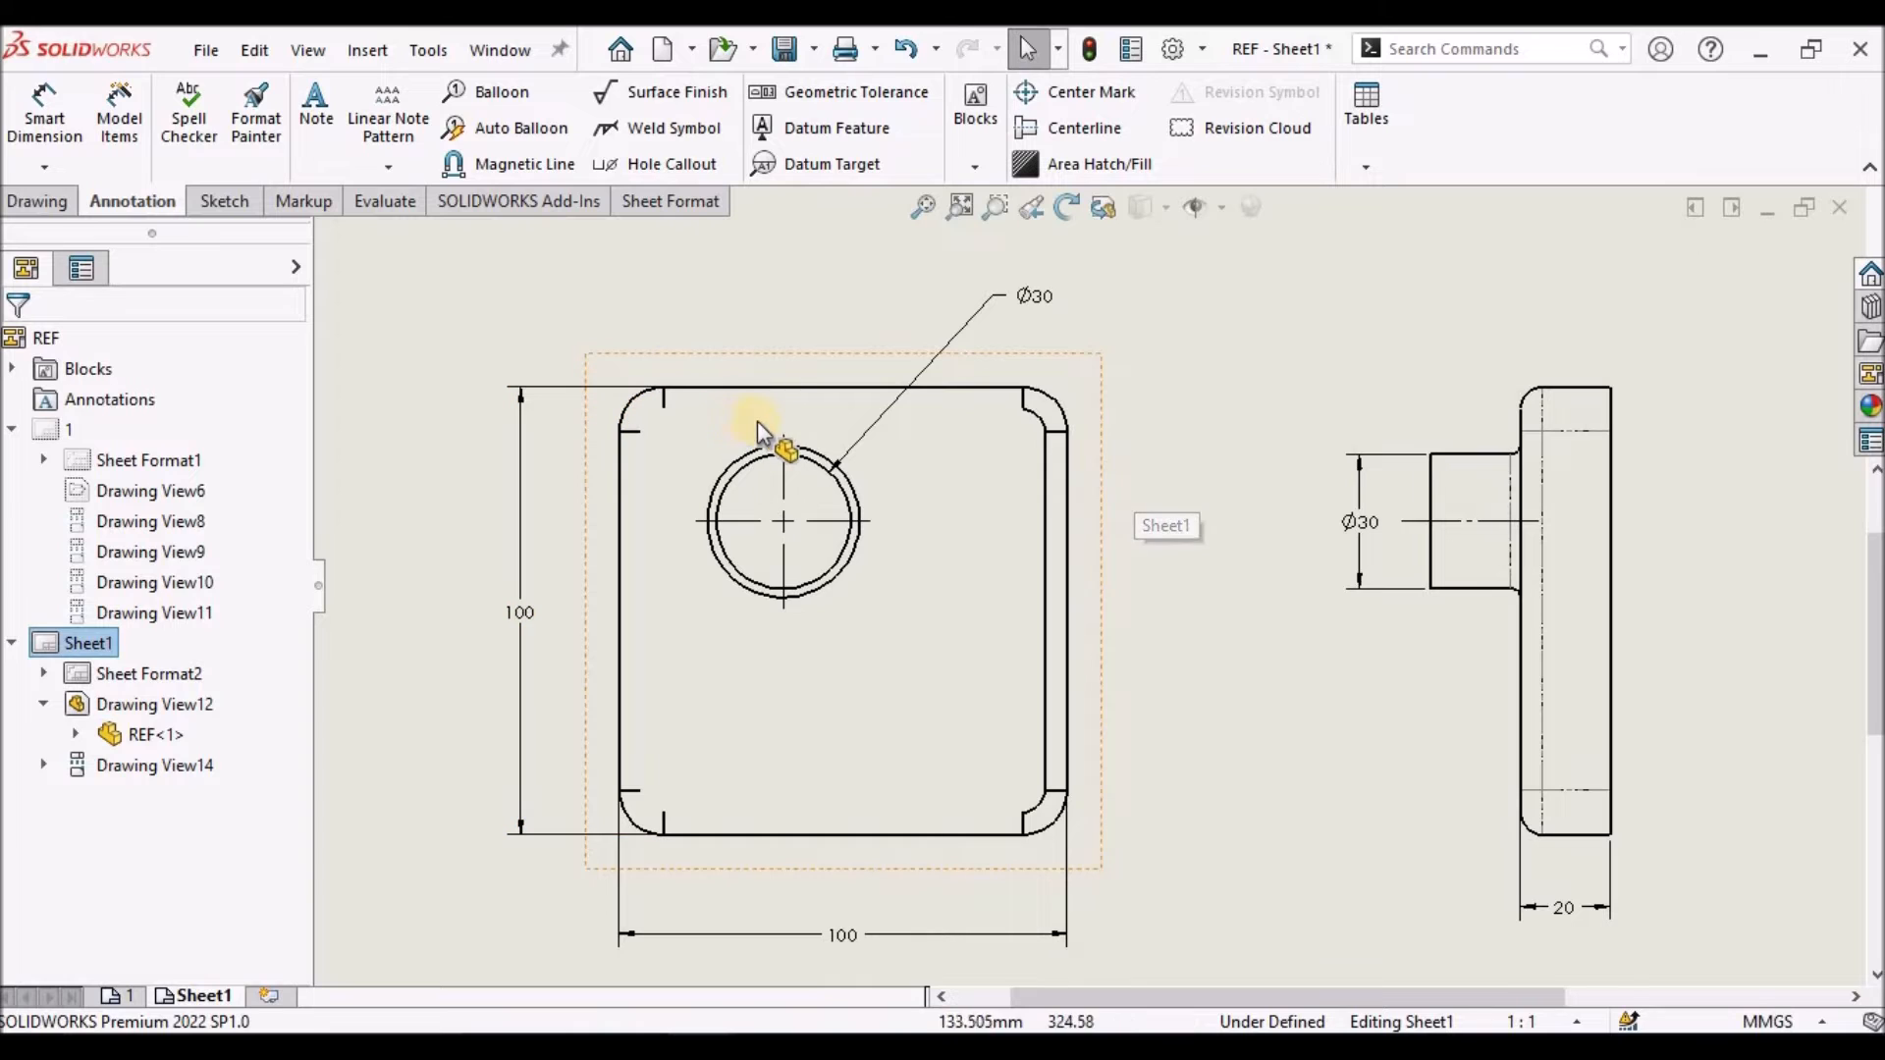
pyautogui.moveTo(787, 420)
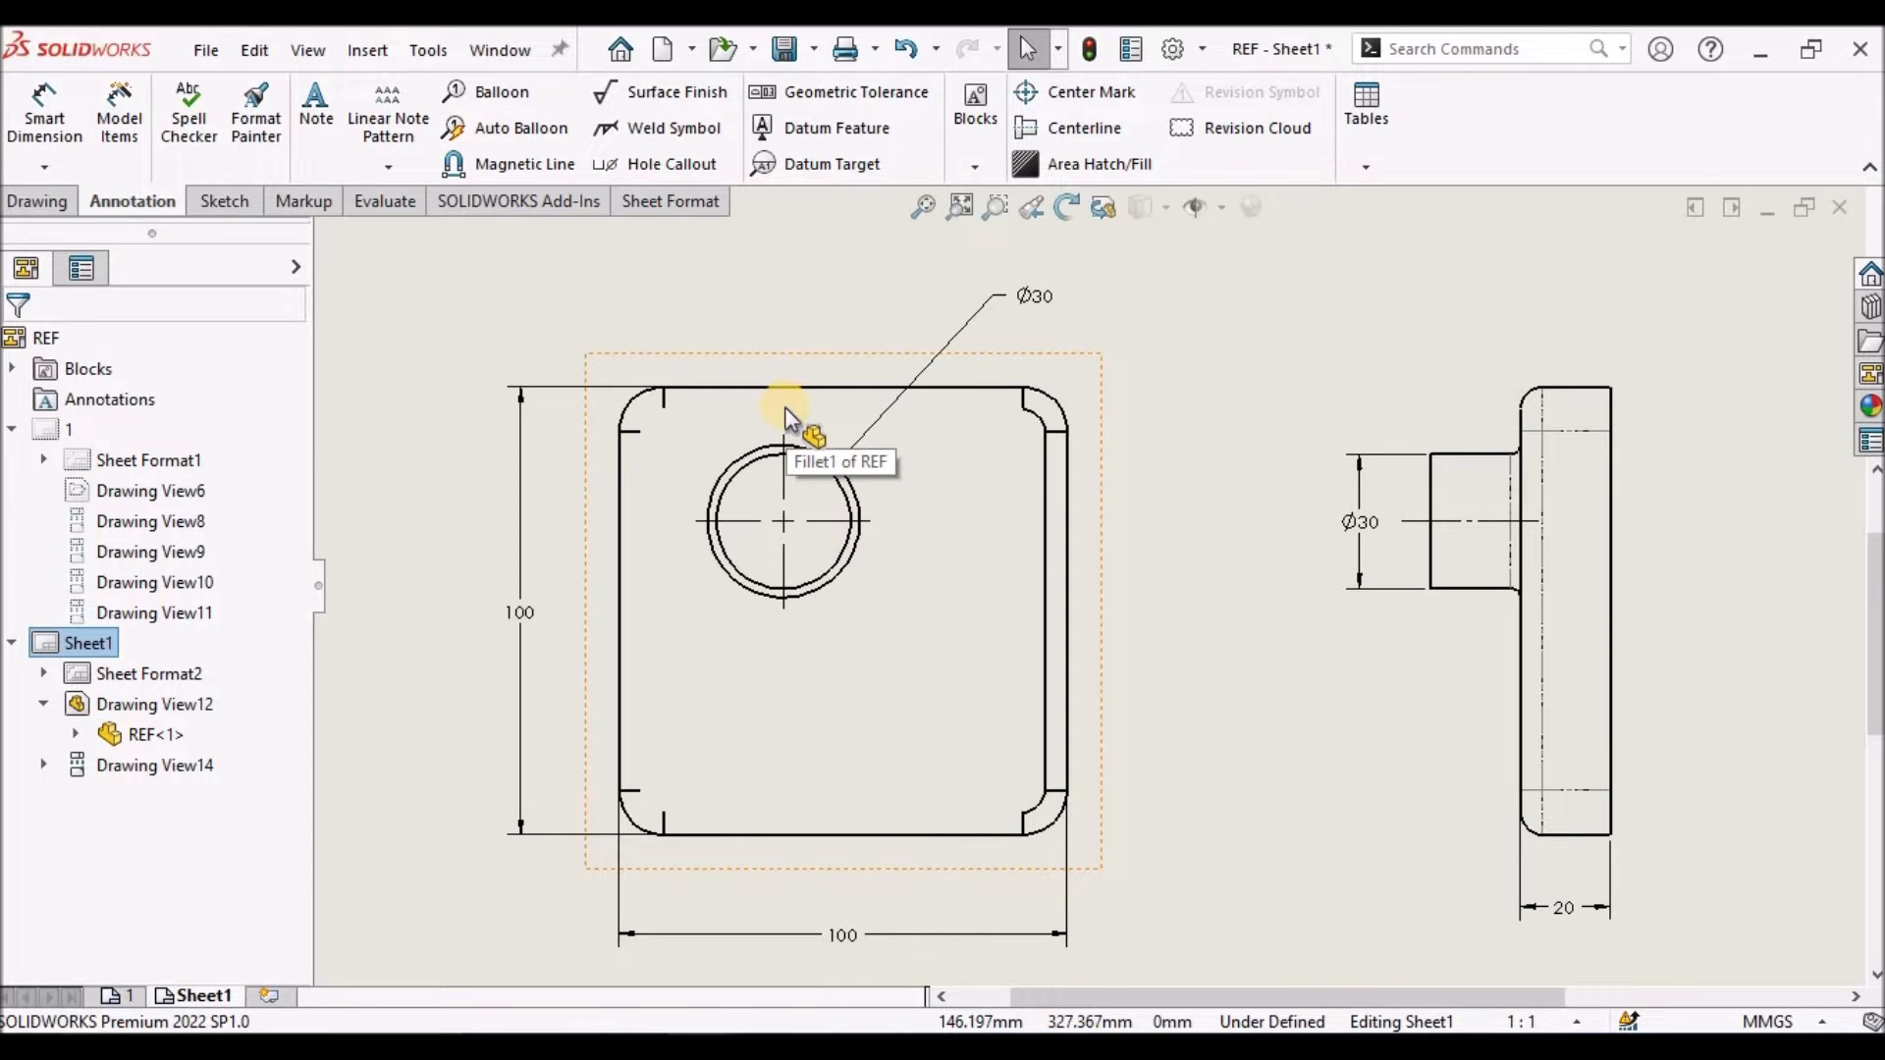
pyautogui.moveTo(872, 383)
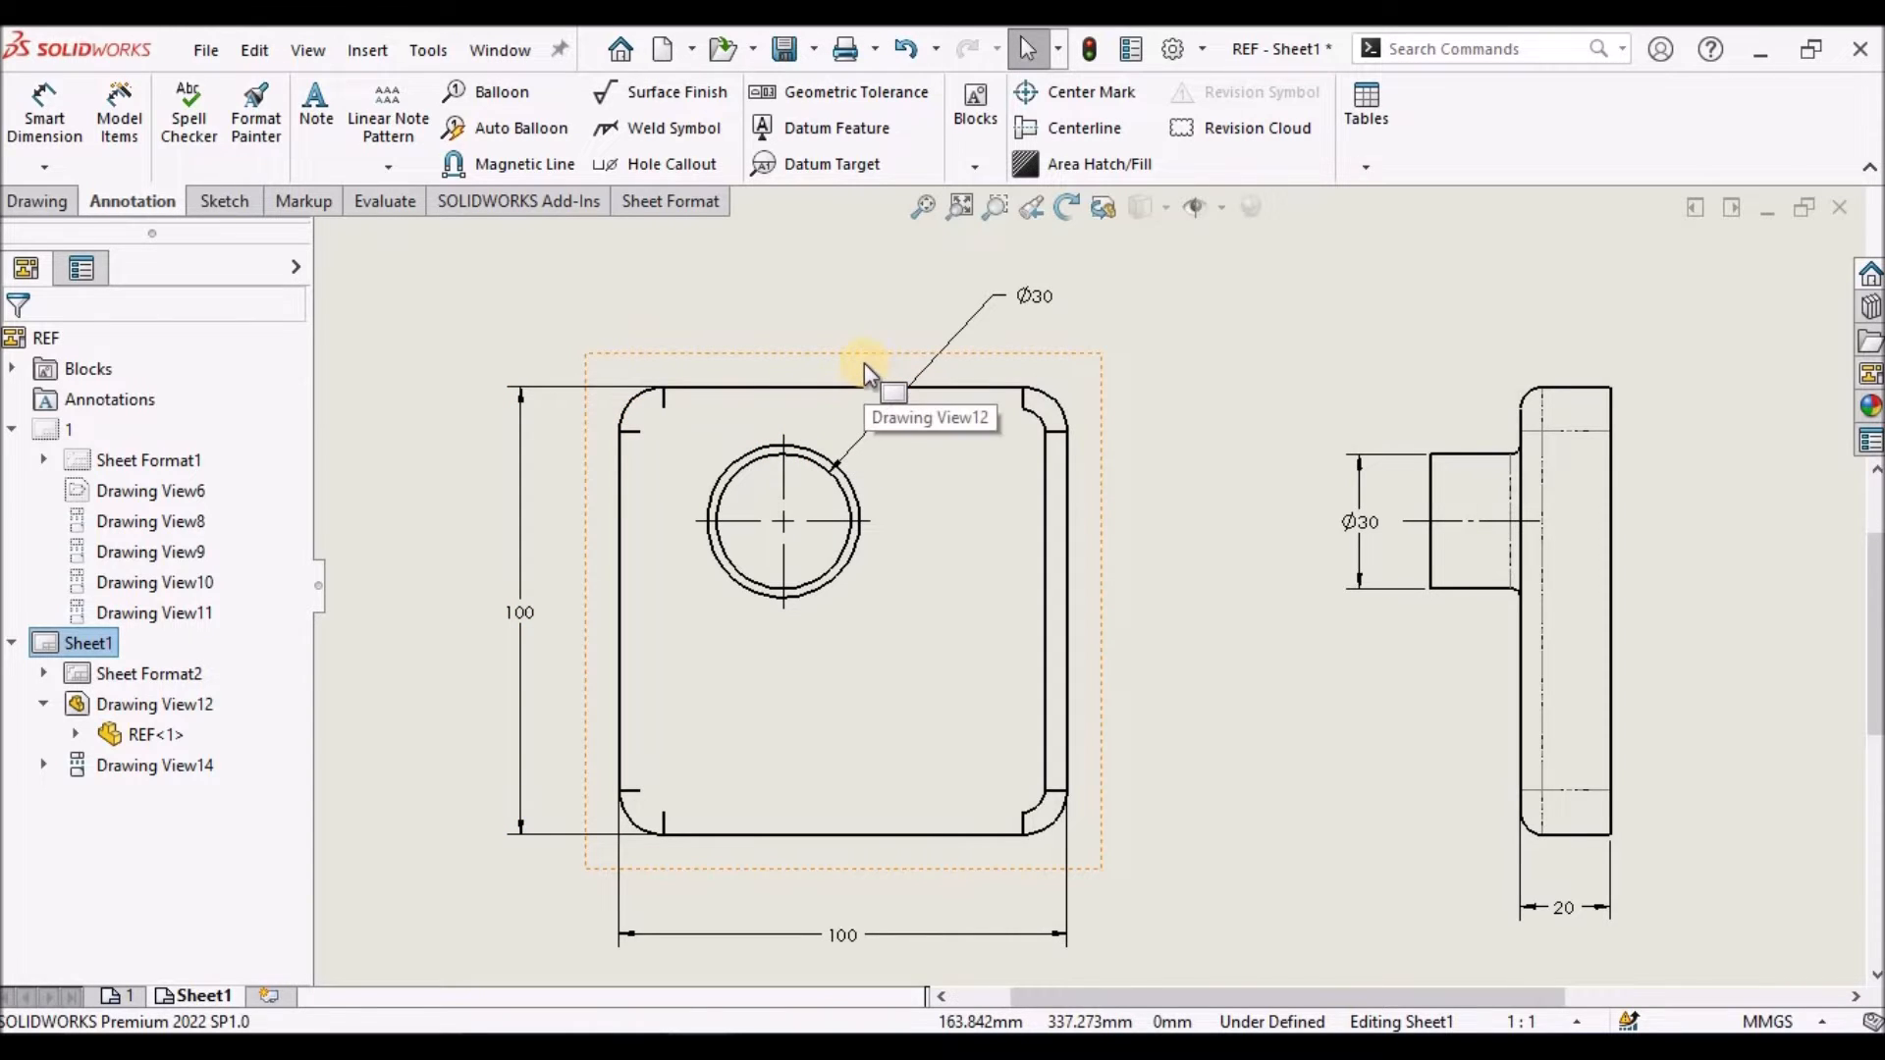
# Start Hide/Show Edges on the plate's front drawing view from its context menu.
pyautogui.rightClick(696, 554)
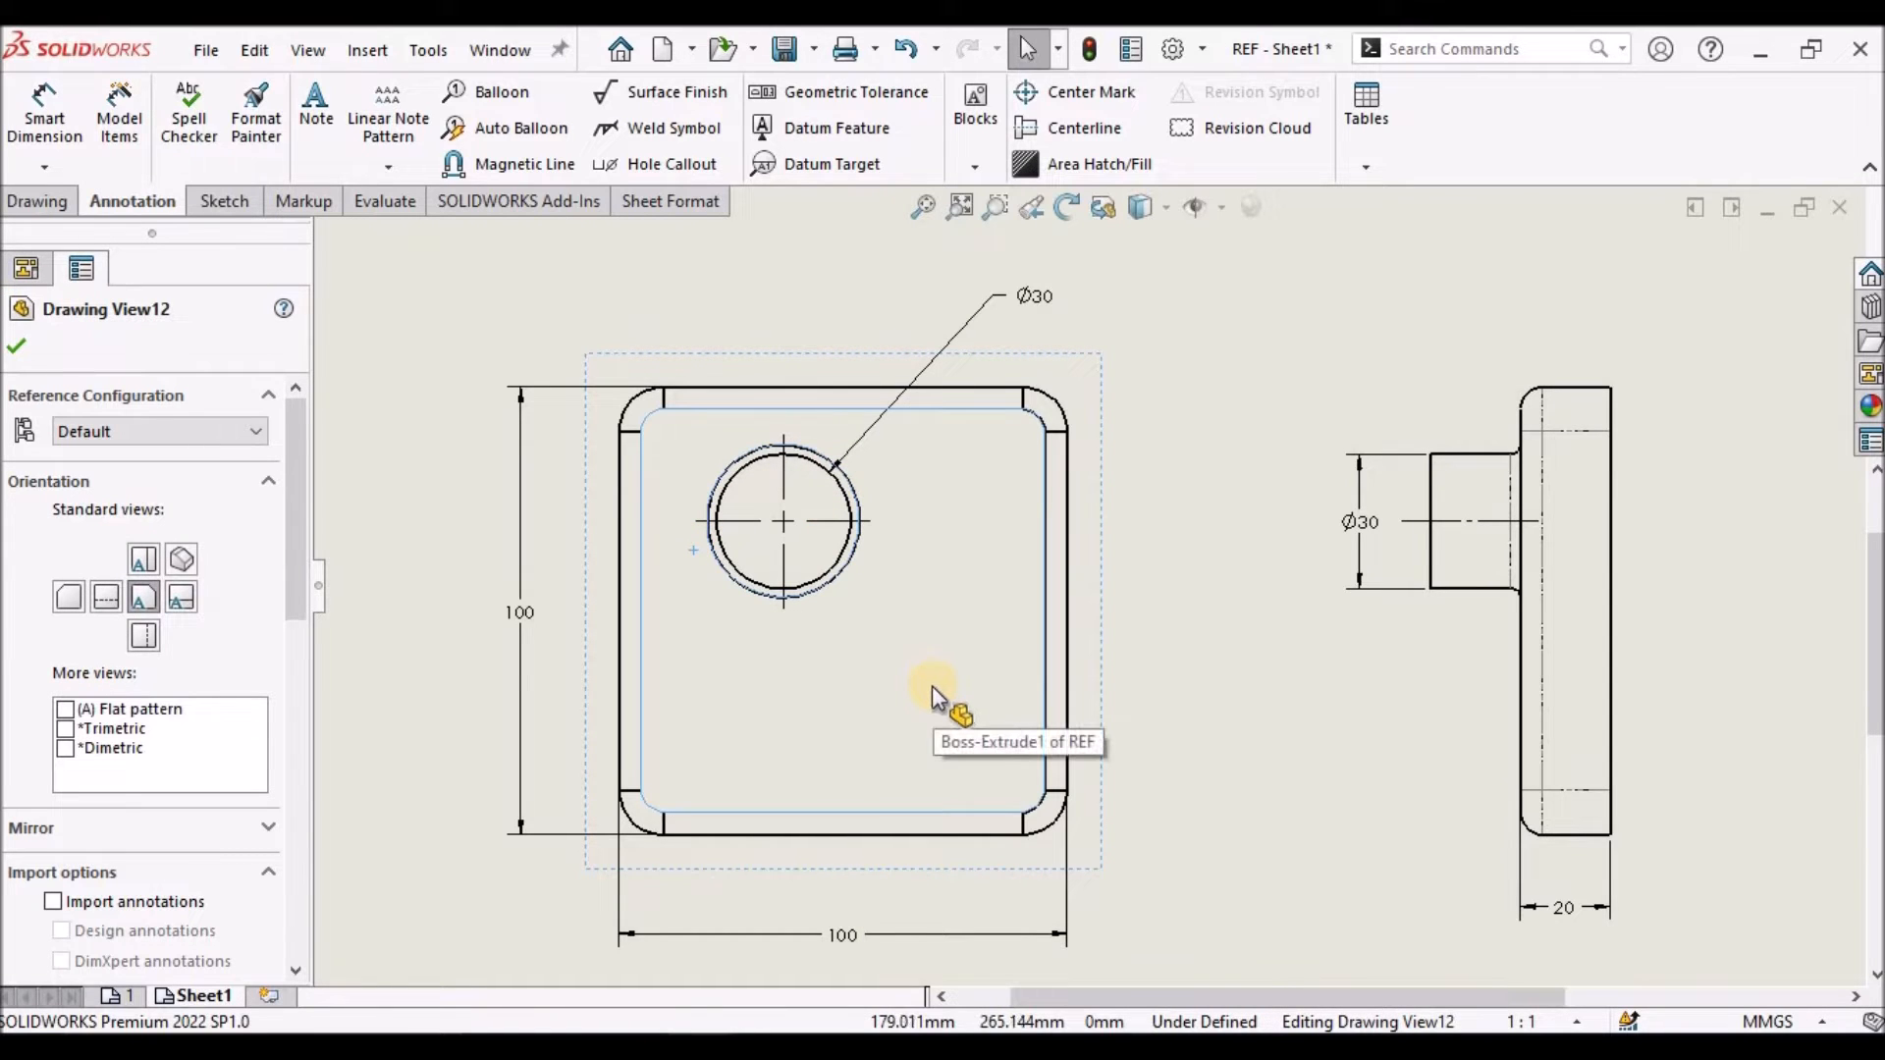
pyautogui.moveTo(860, 619)
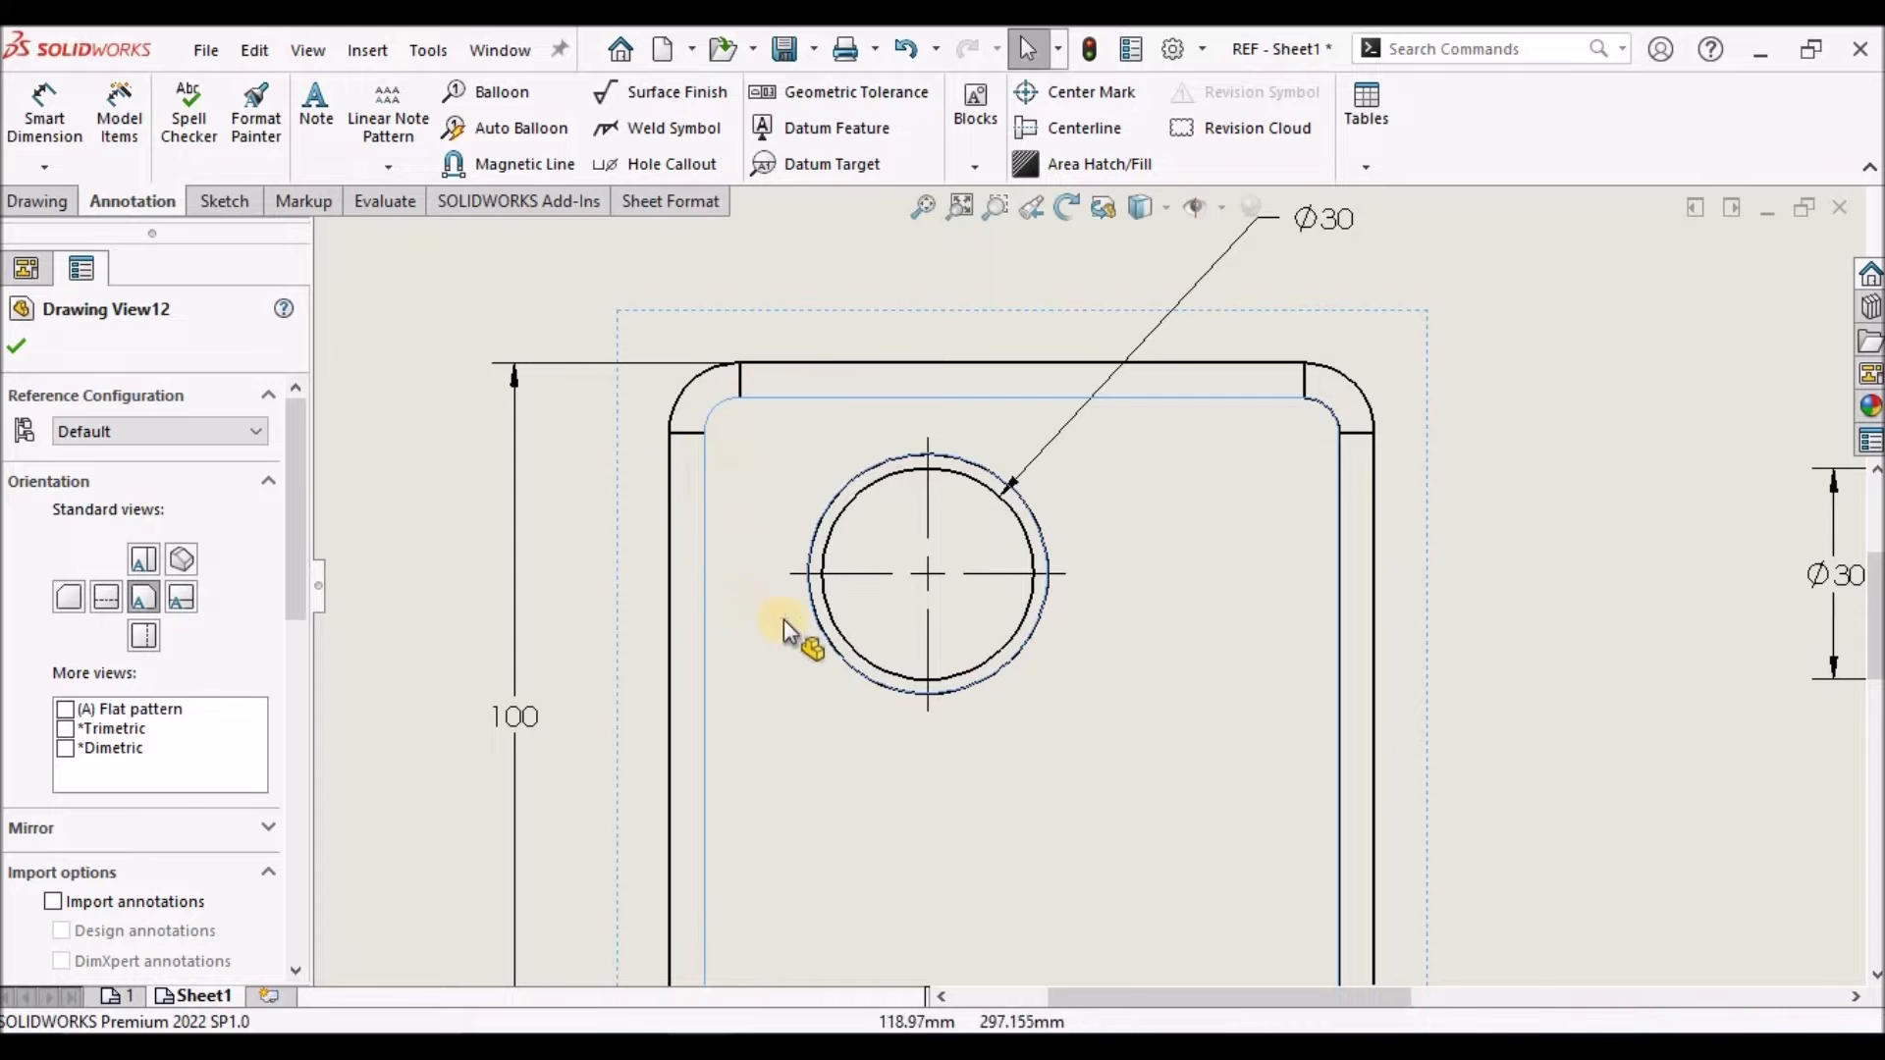
pyautogui.rightClick(788, 630)
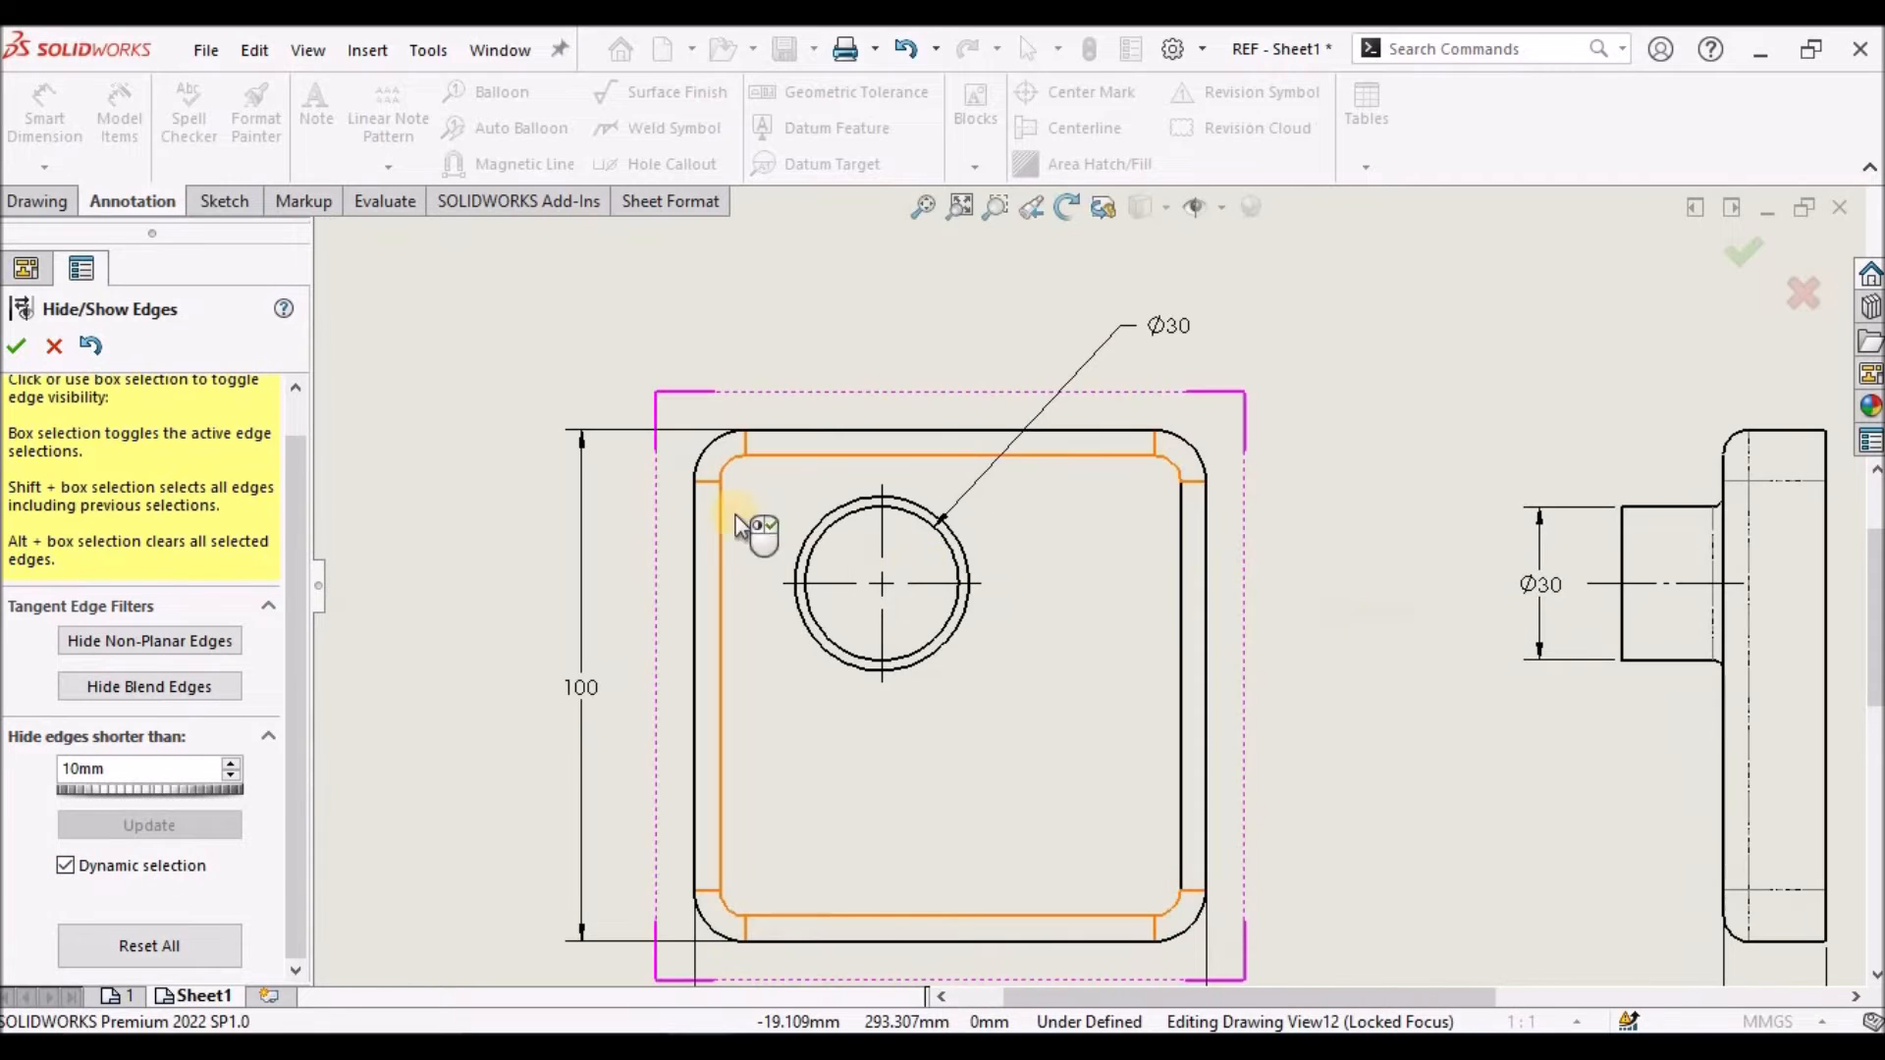
# Unhide the plate's fillet tangent lines and mark the boss's fillet edge hidden.
pyautogui.click(740, 526)
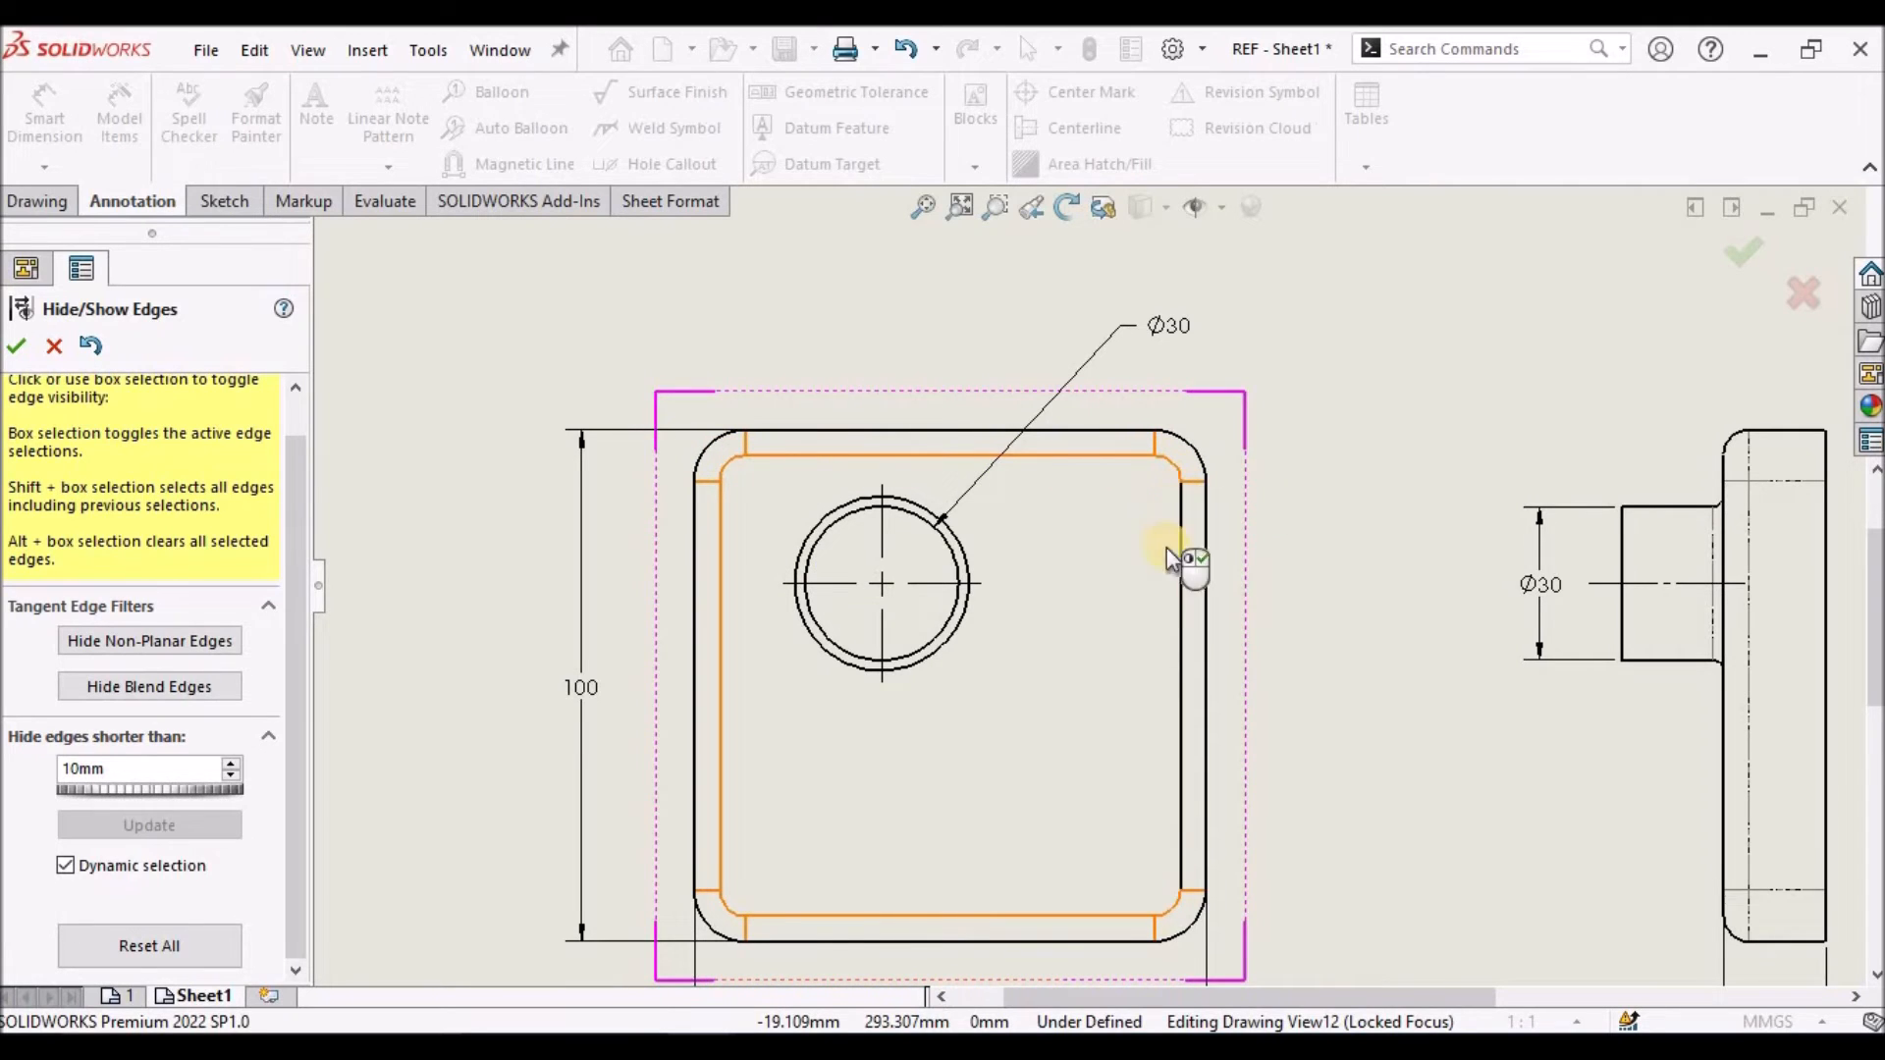
pyautogui.moveTo(1100, 607)
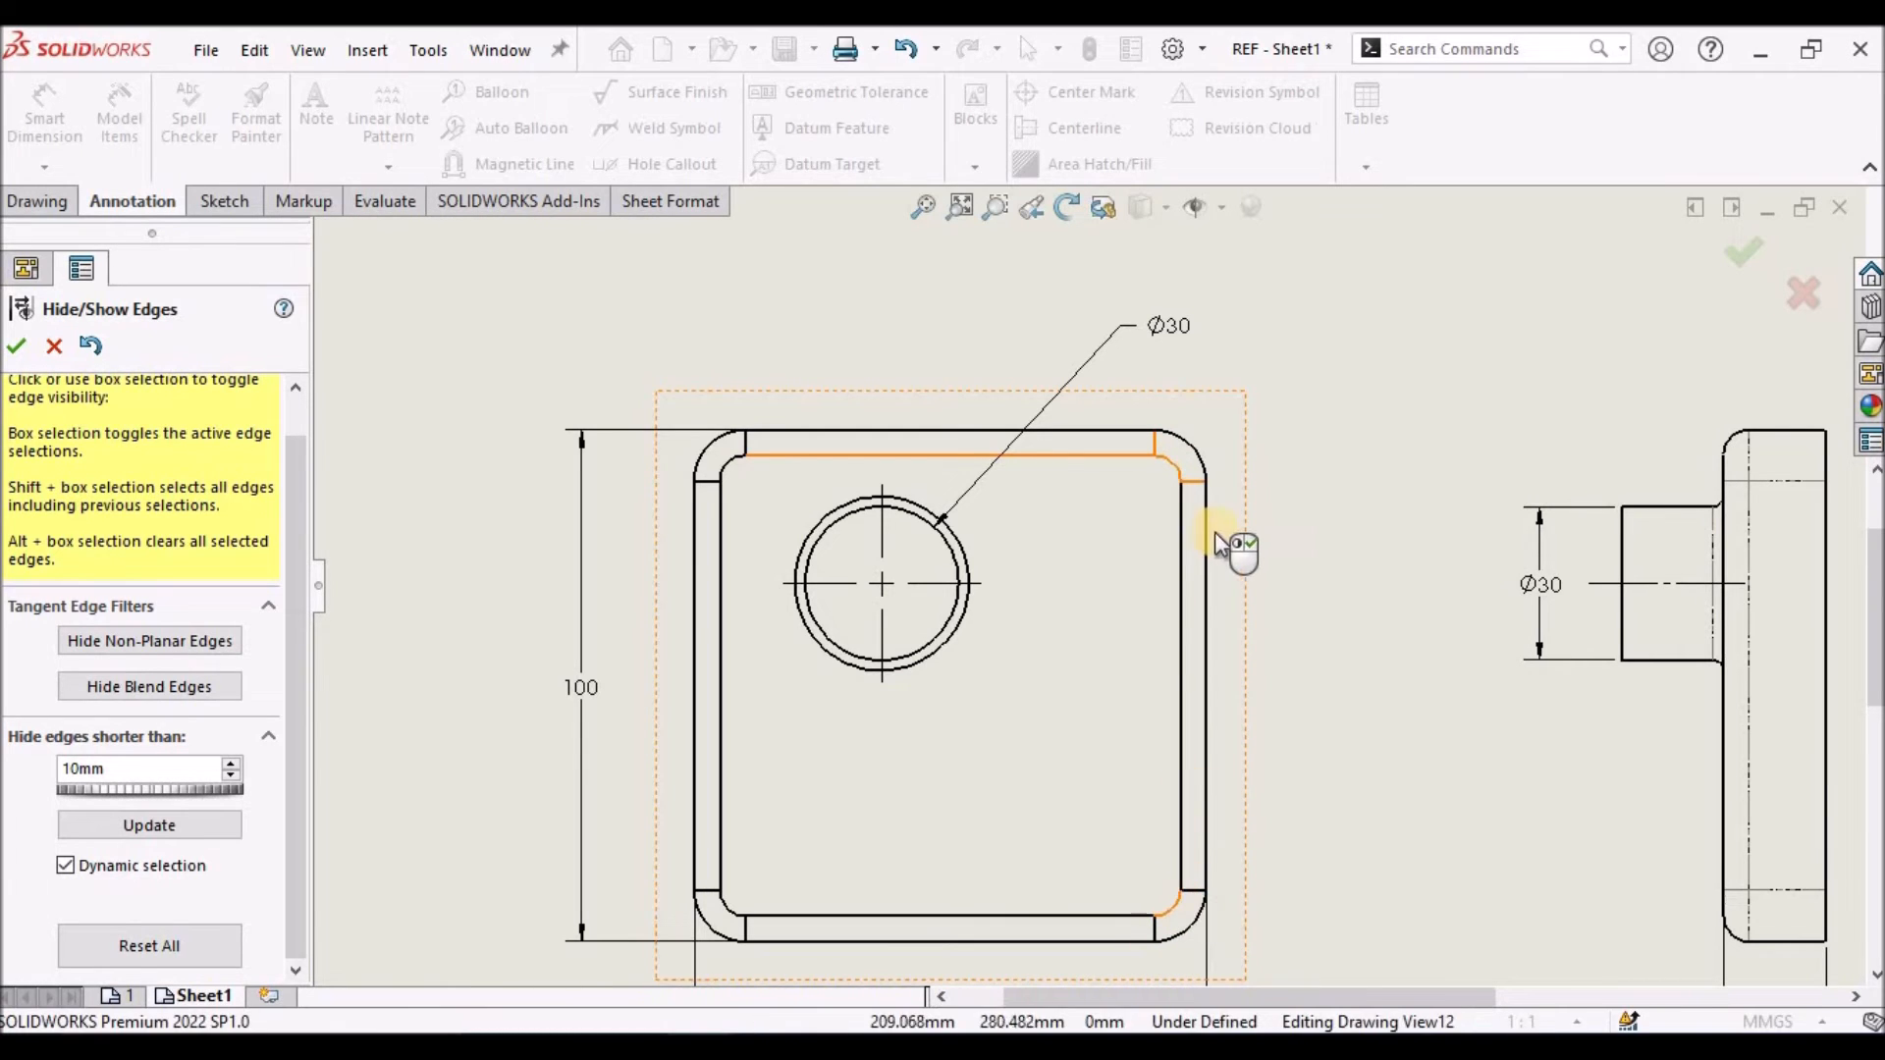
pyautogui.click(1196, 517)
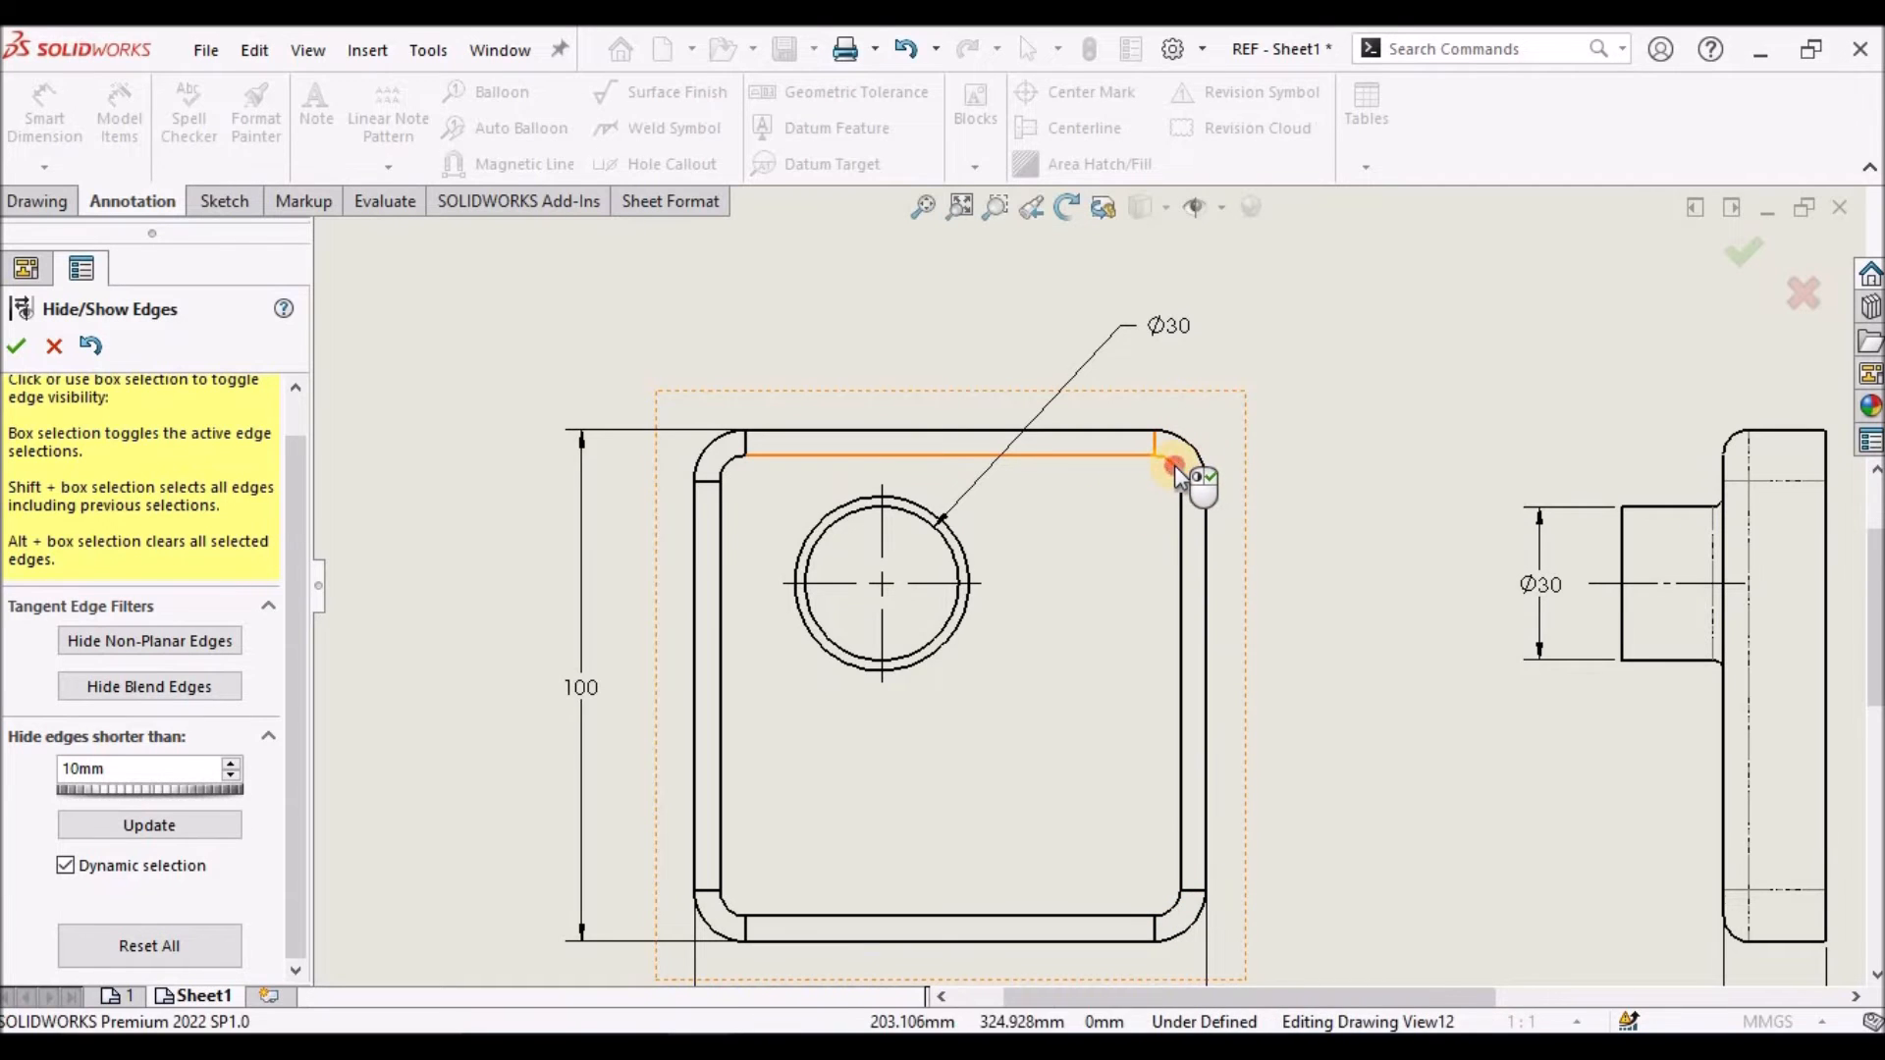
pyautogui.moveTo(1131, 469)
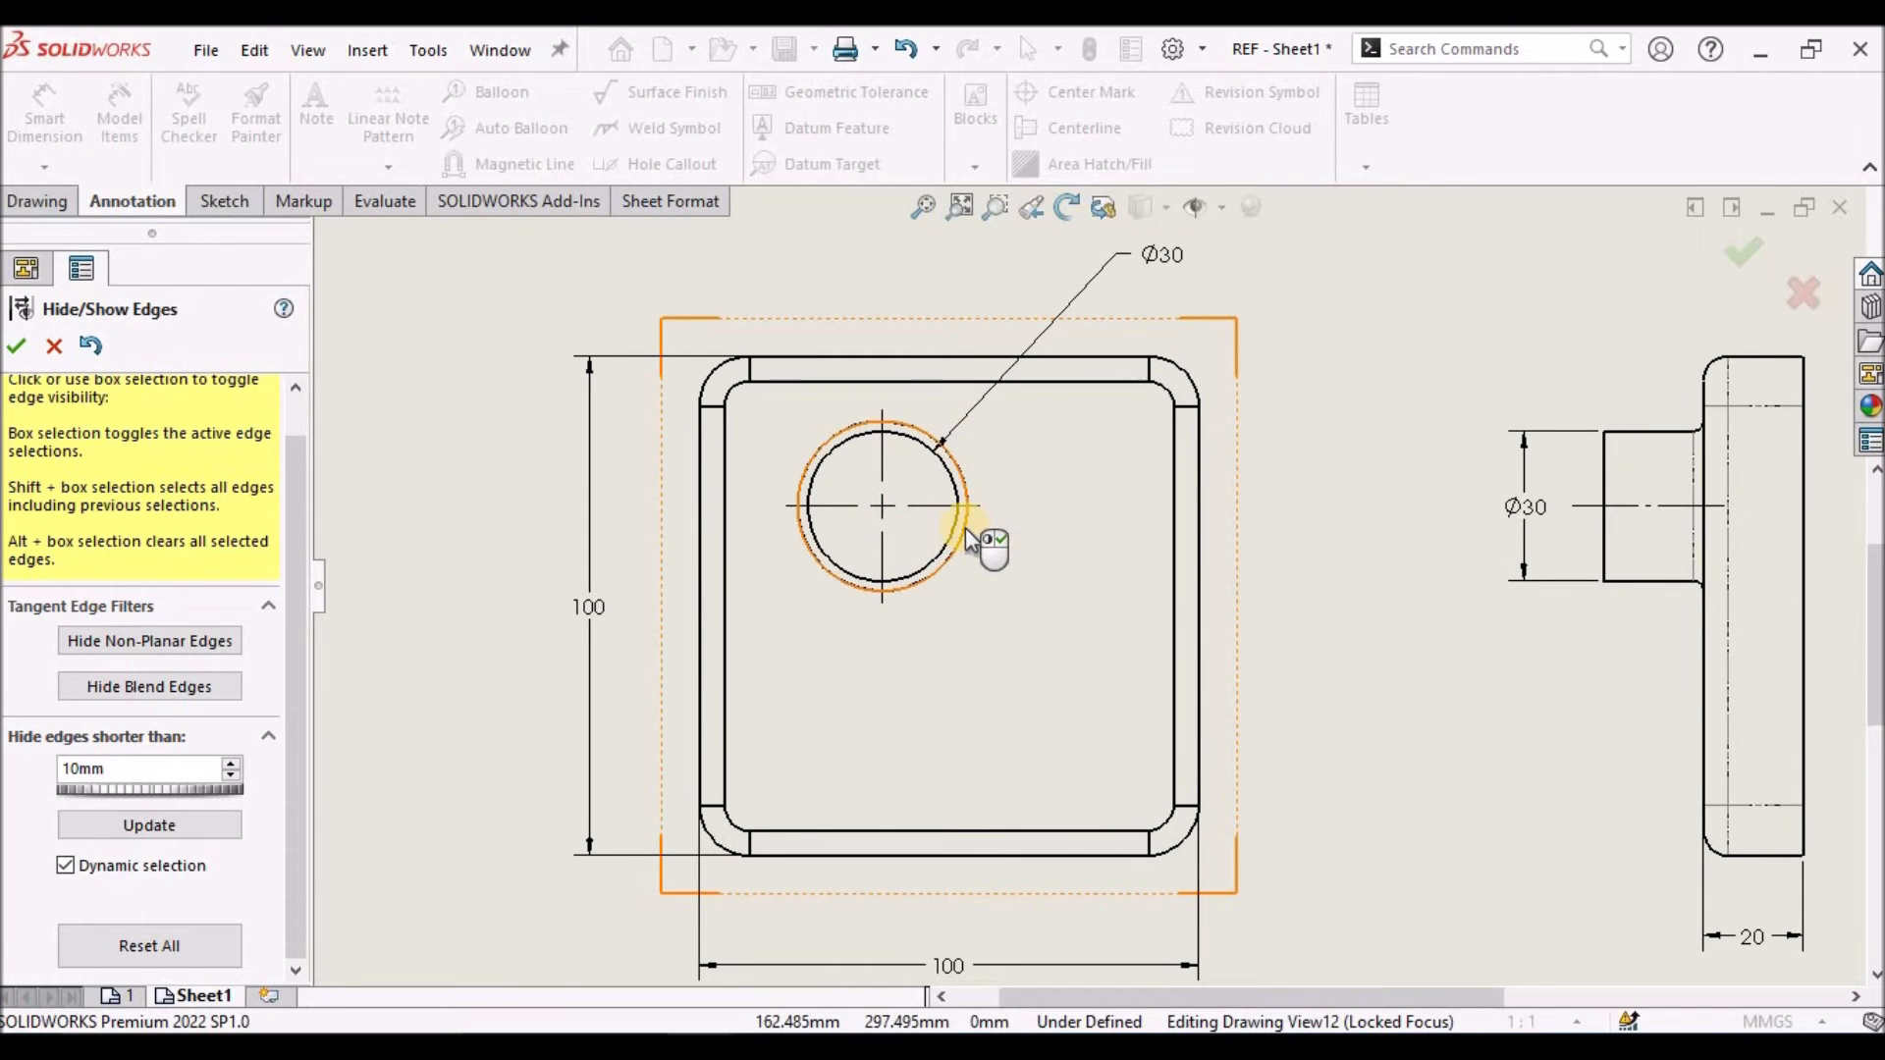
pyautogui.moveTo(969, 534)
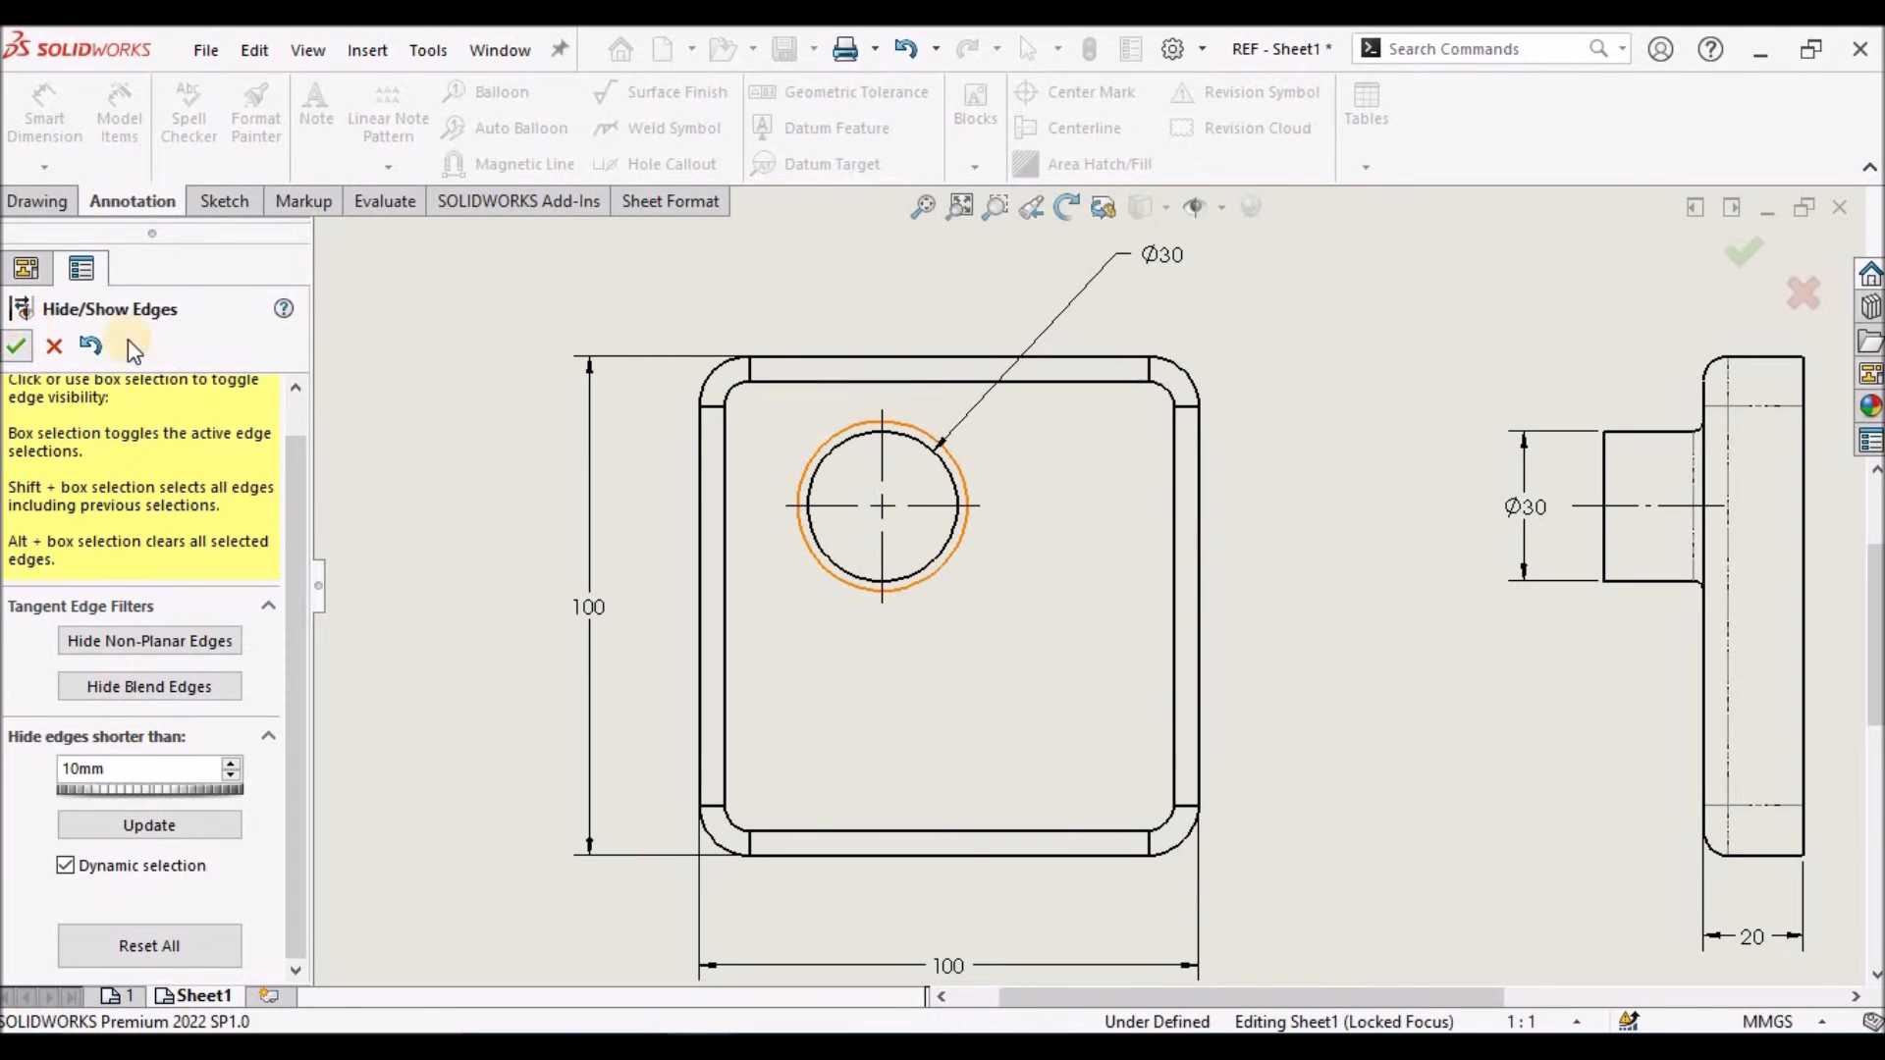
# Accept the Hide/Show Edges changes so the boss shows as a single circle.
pyautogui.click(15, 346)
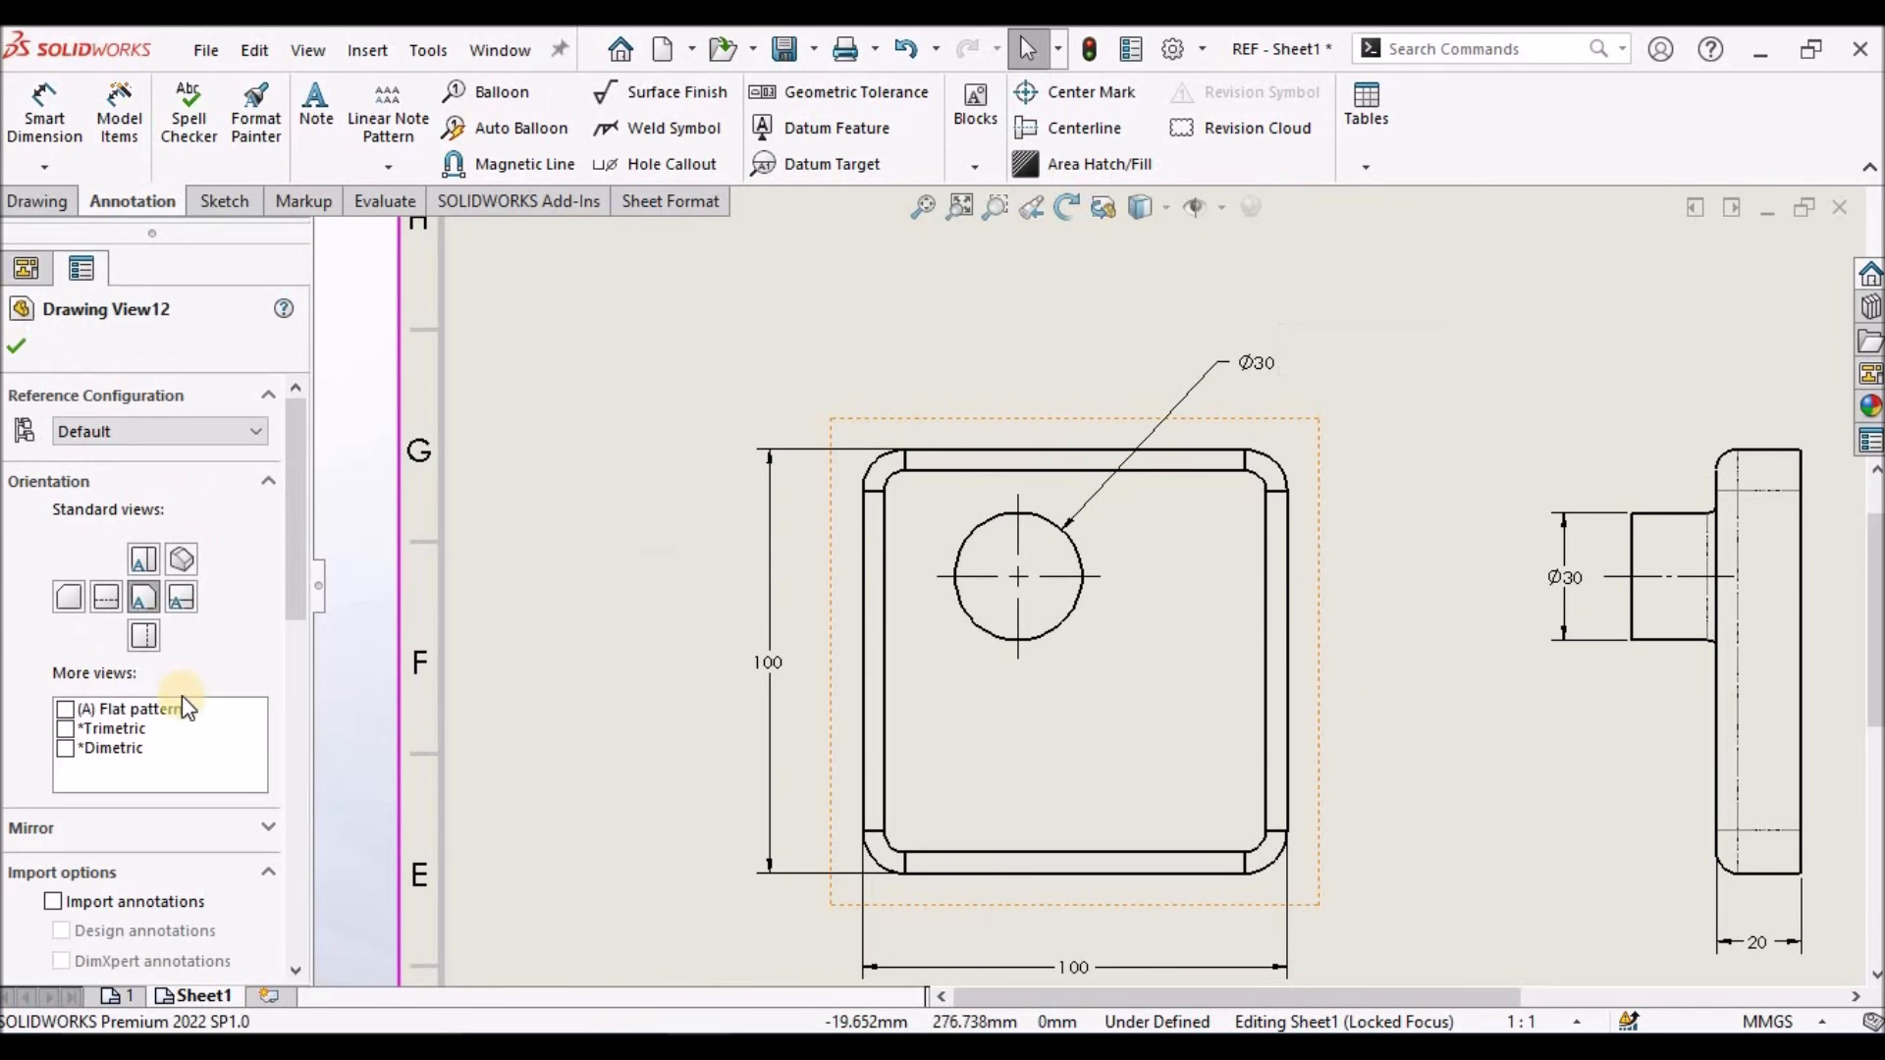
pyautogui.scroll(-3)
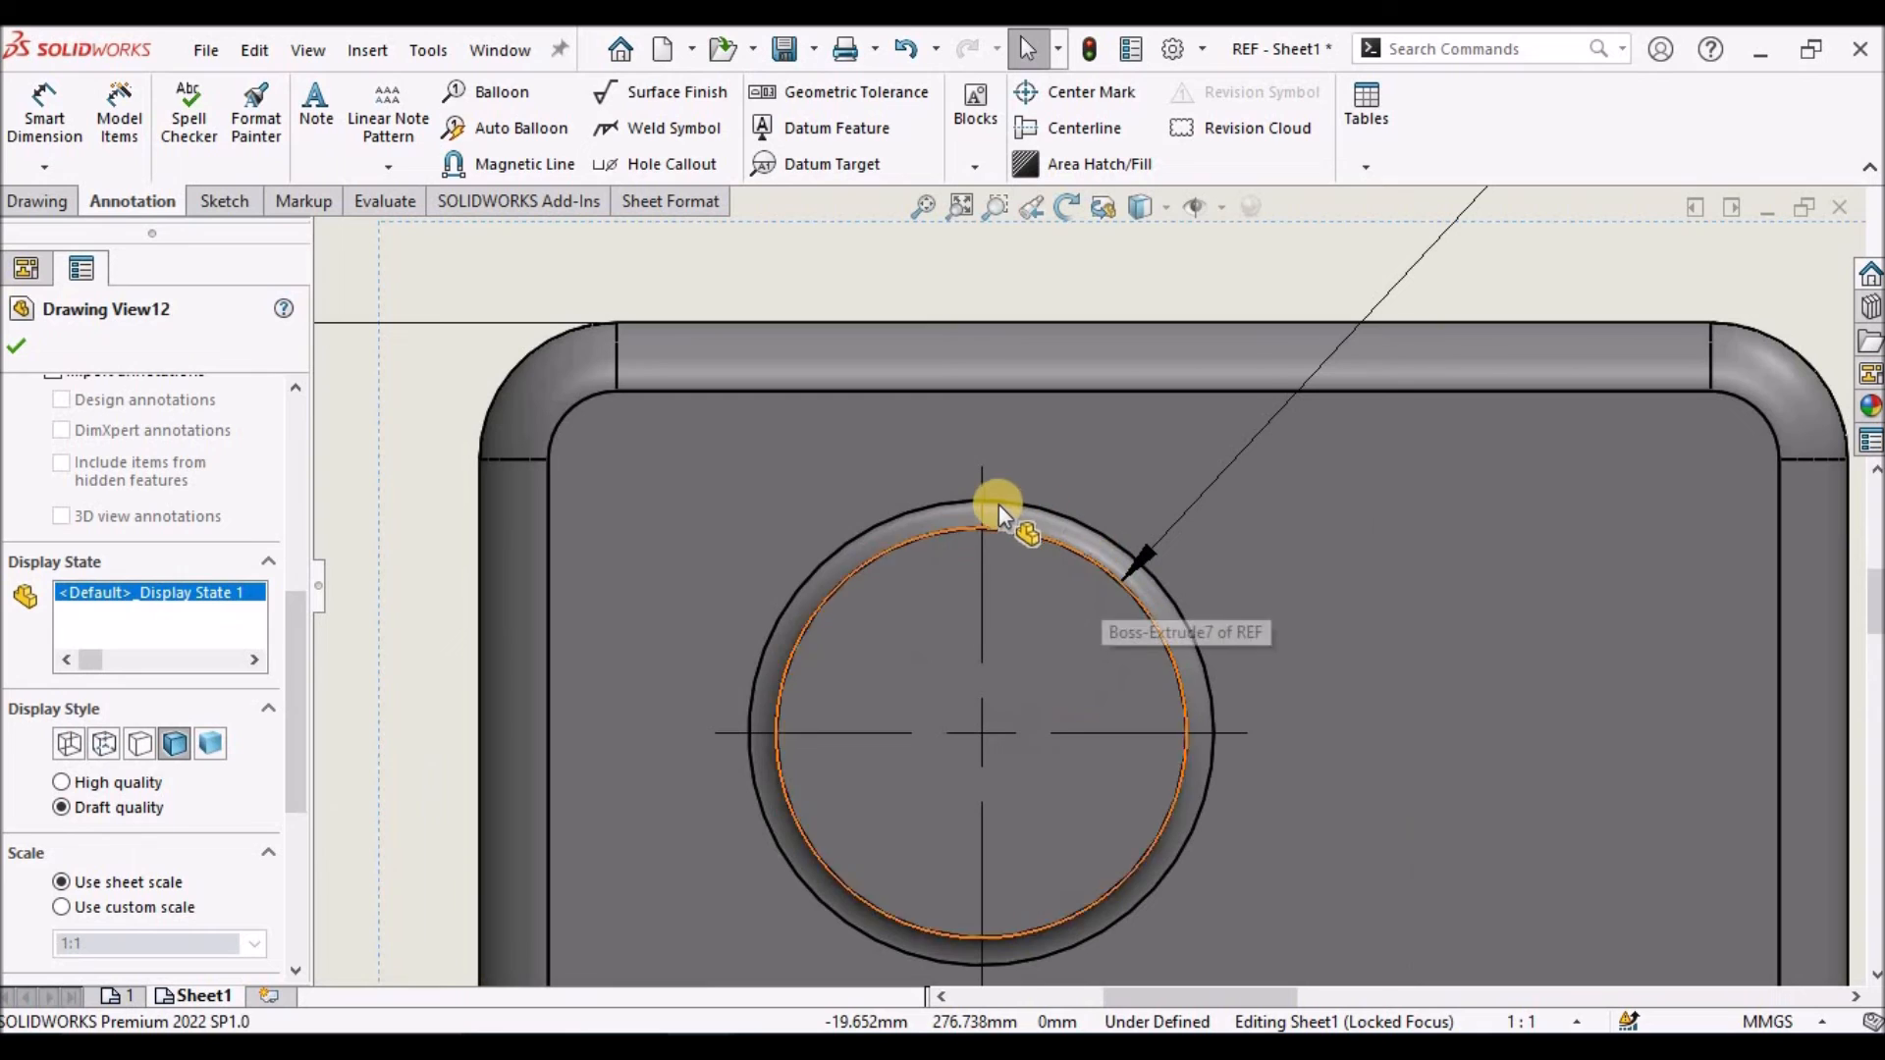
pyautogui.moveTo(1106, 565)
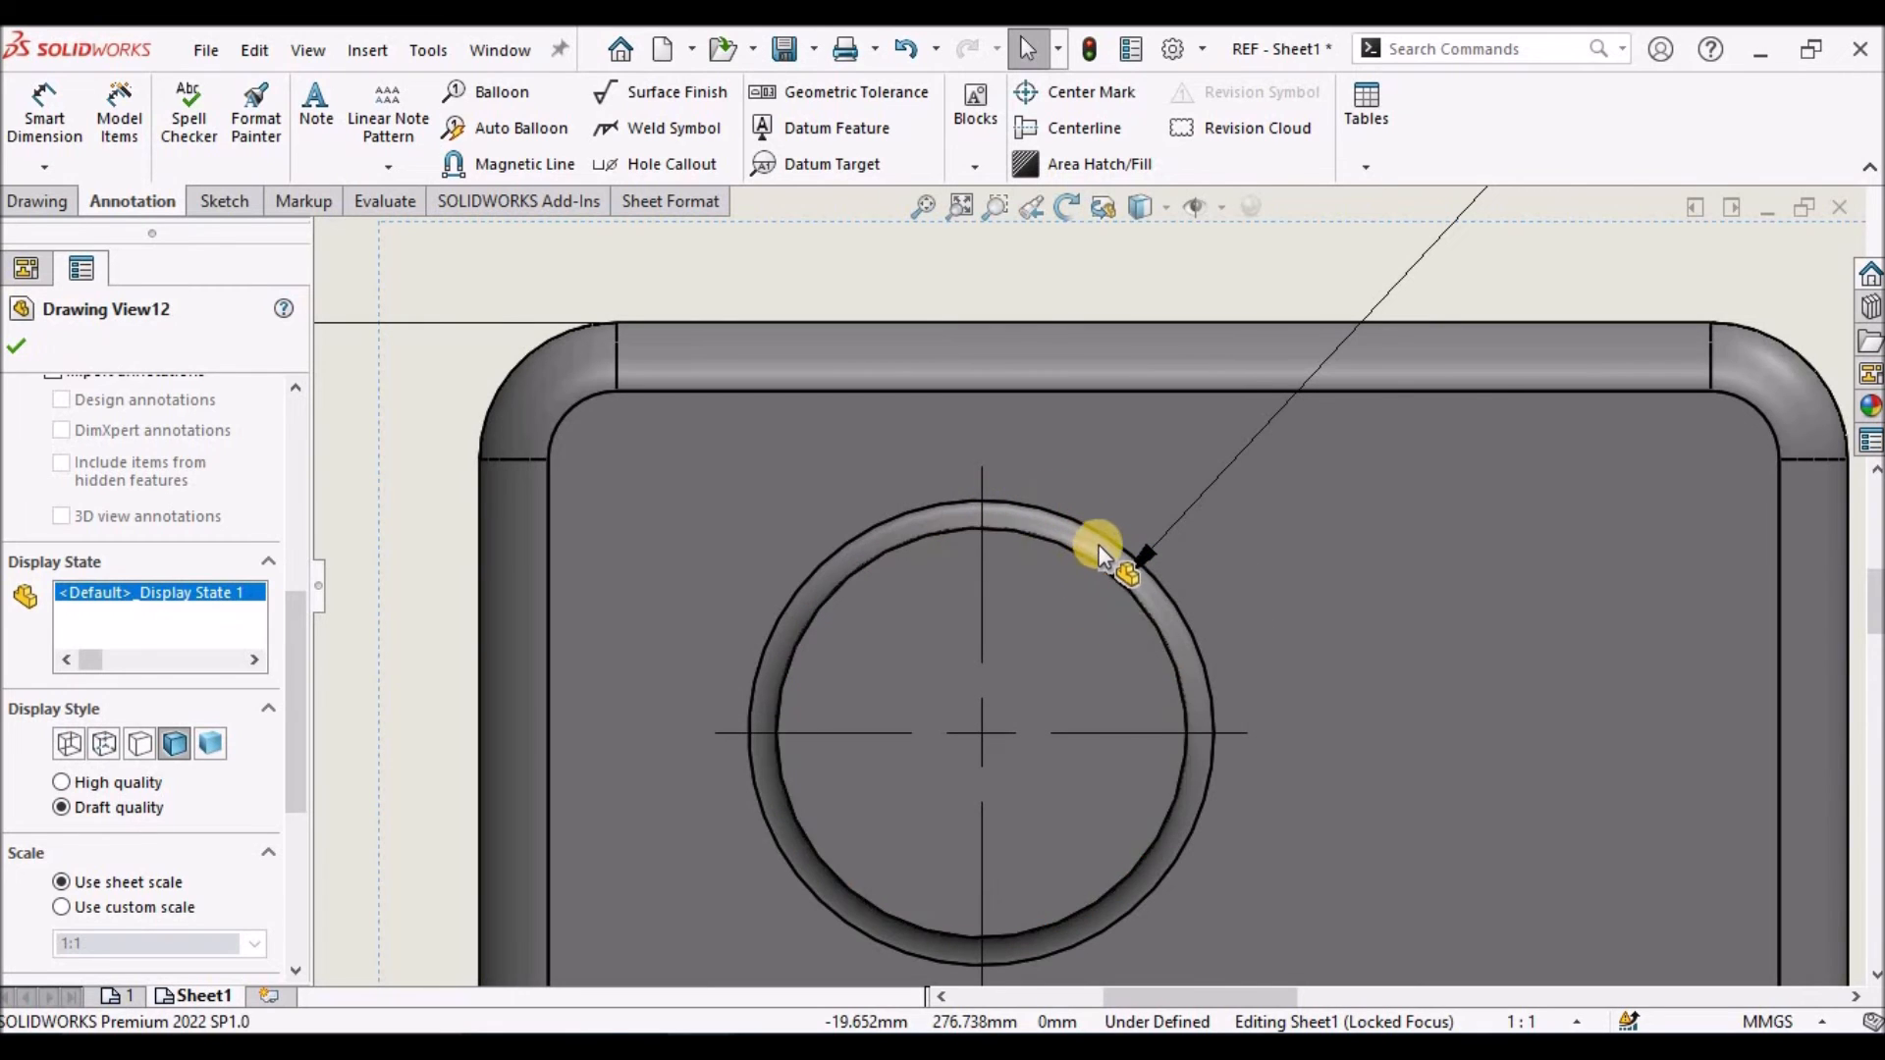
pyautogui.moveTo(1106, 572)
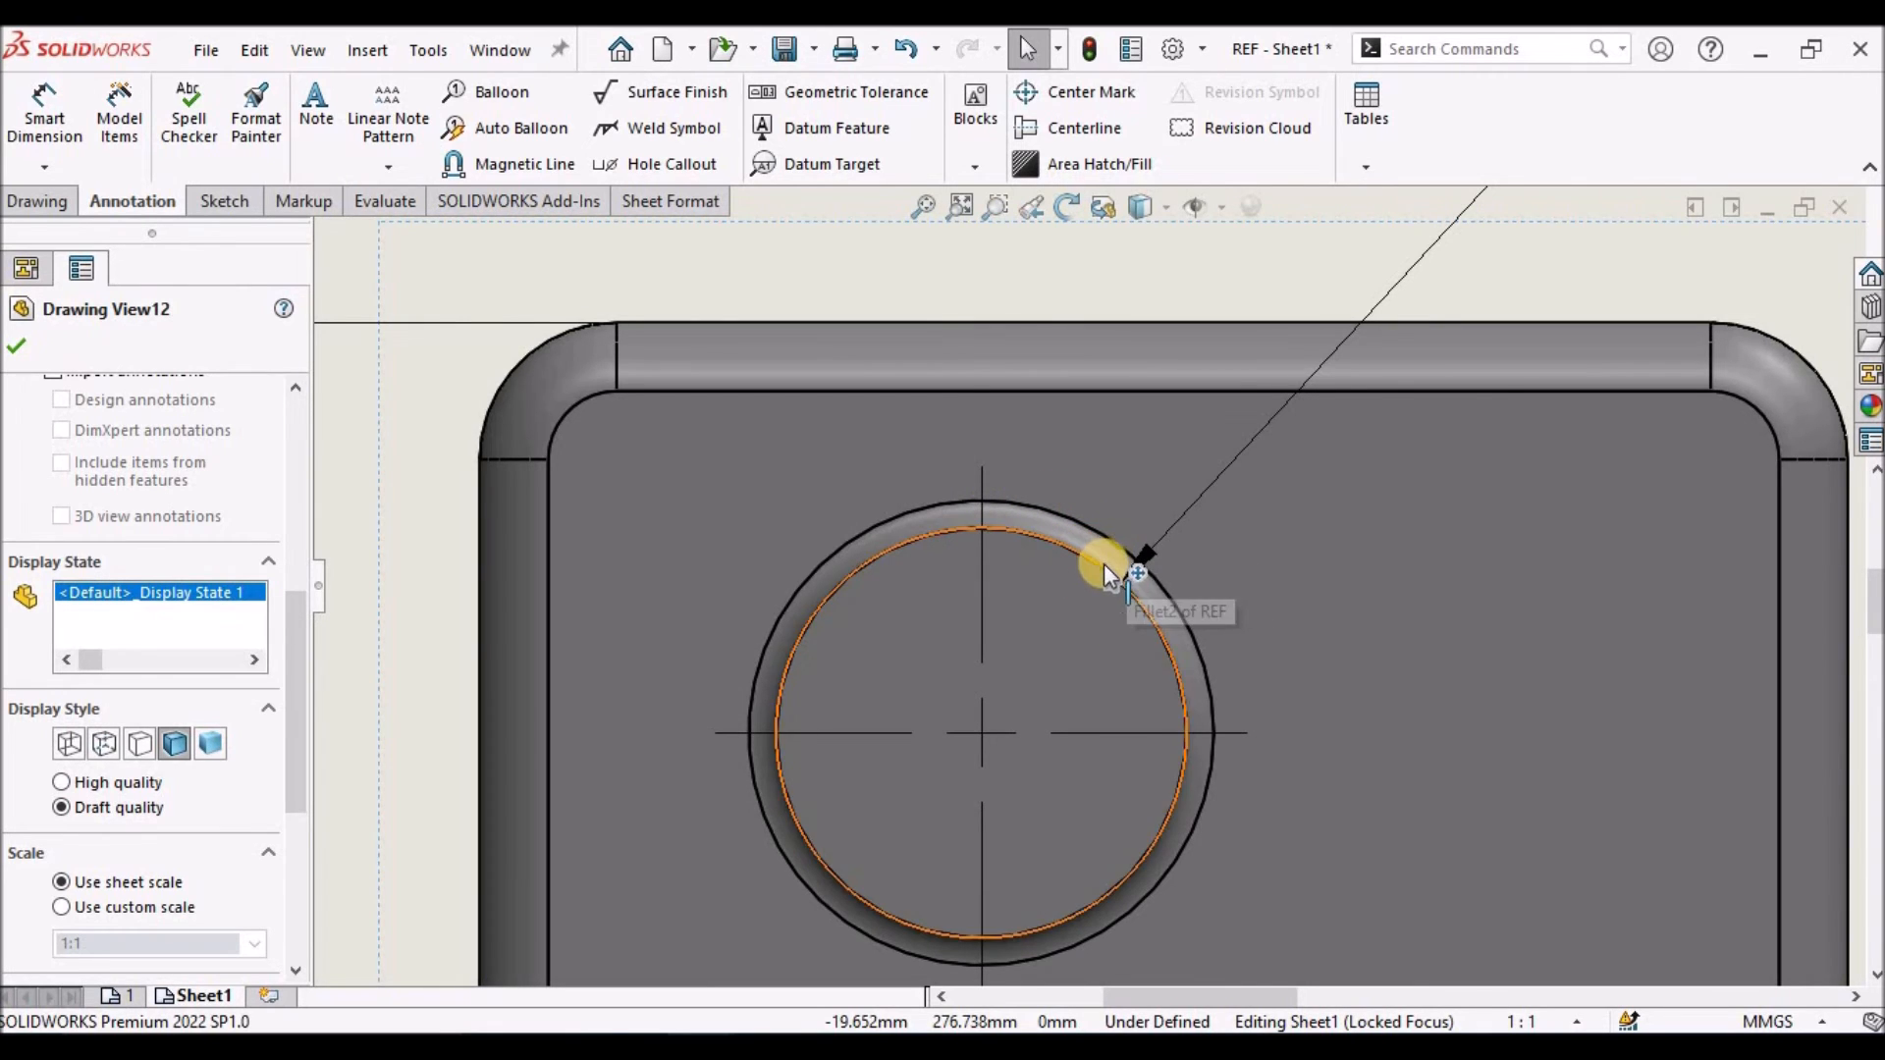